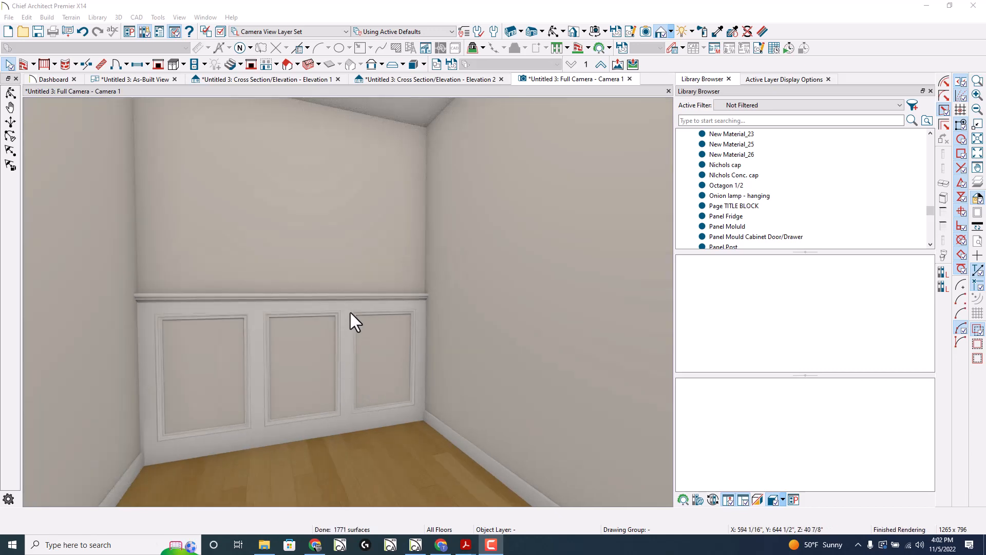
{"action": "mouse_move", "coordinate": [355, 418]}
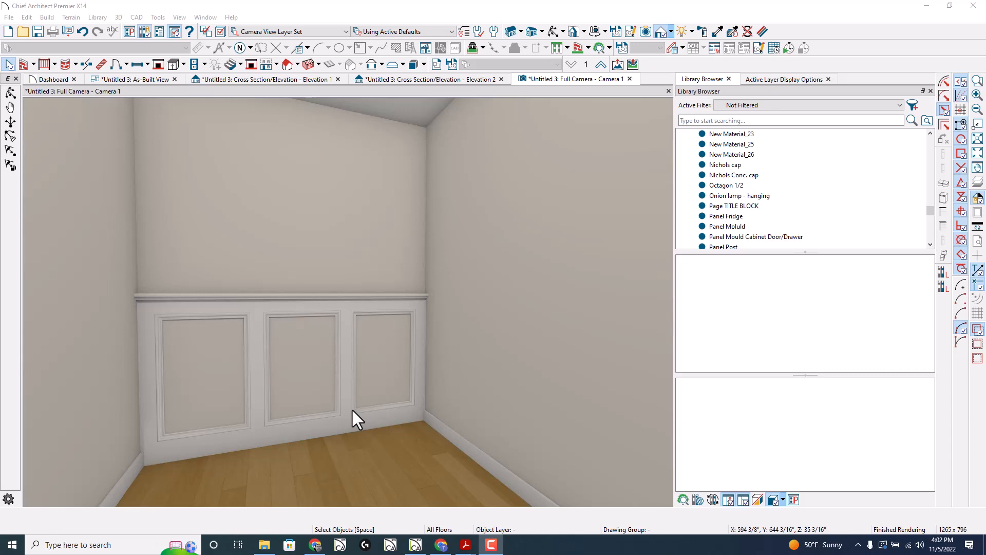
{"action": "mouse_move", "coordinate": [216, 291]}
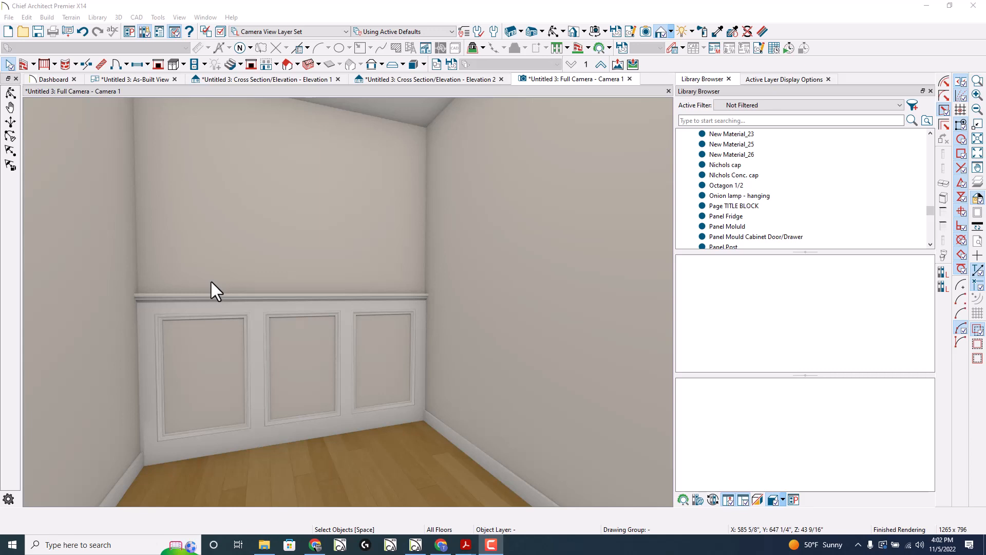
{"action": "mouse_move", "coordinate": [268, 291]}
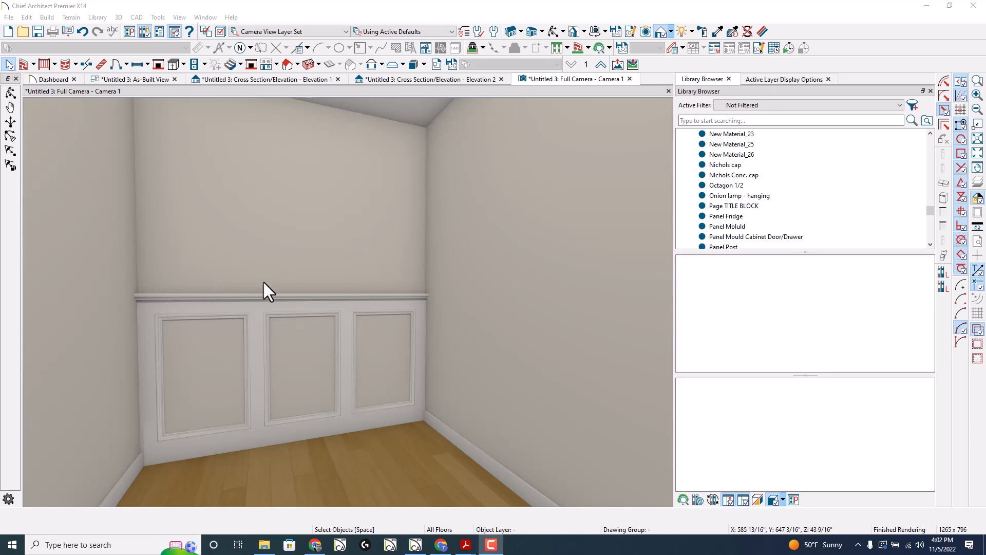
{"action": "mouse_move", "coordinate": [271, 332]}
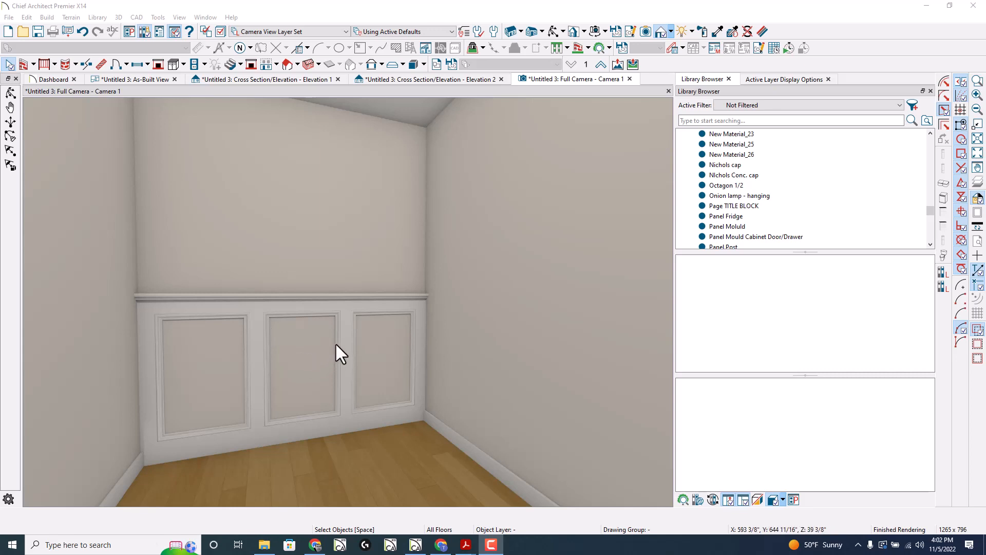
{"action": "mouse_move", "coordinate": [237, 341]}
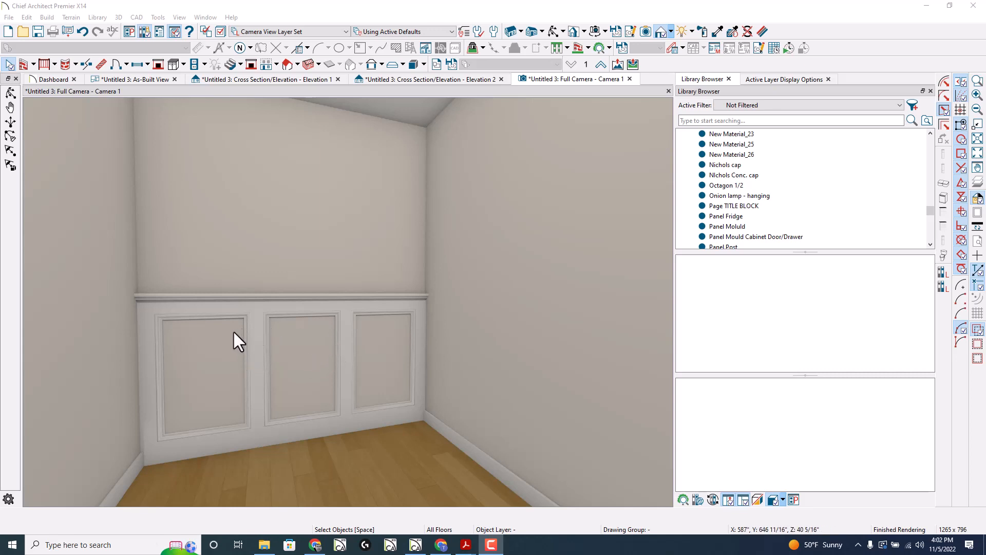
{"action": "mouse_move", "coordinate": [257, 320]}
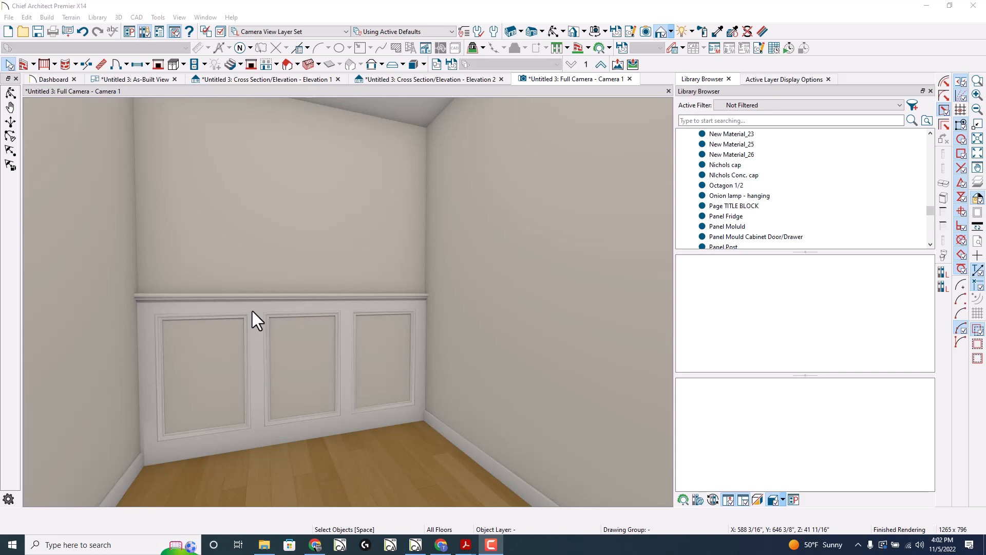
{"action": "mouse_move", "coordinate": [374, 331]}
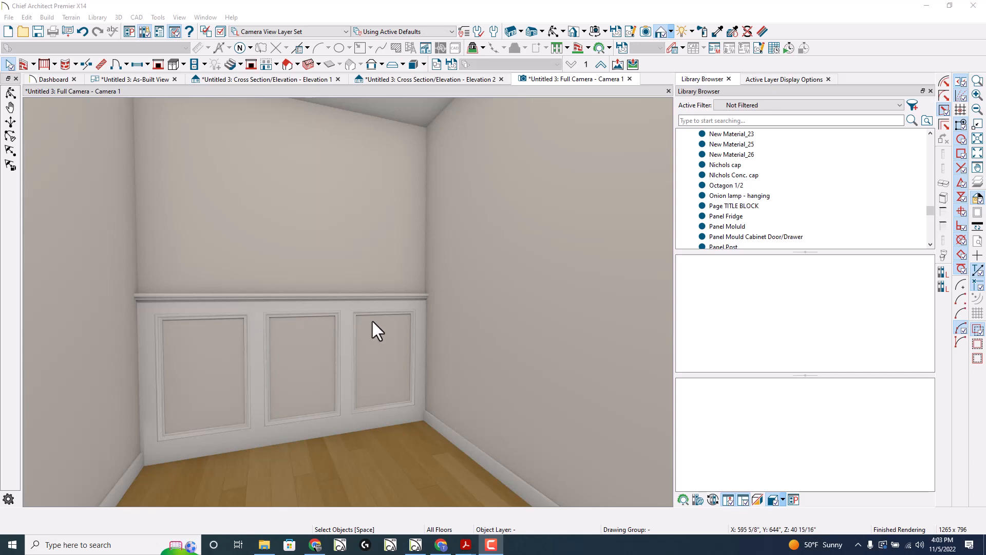
{"action": "mouse_move", "coordinate": [360, 370]}
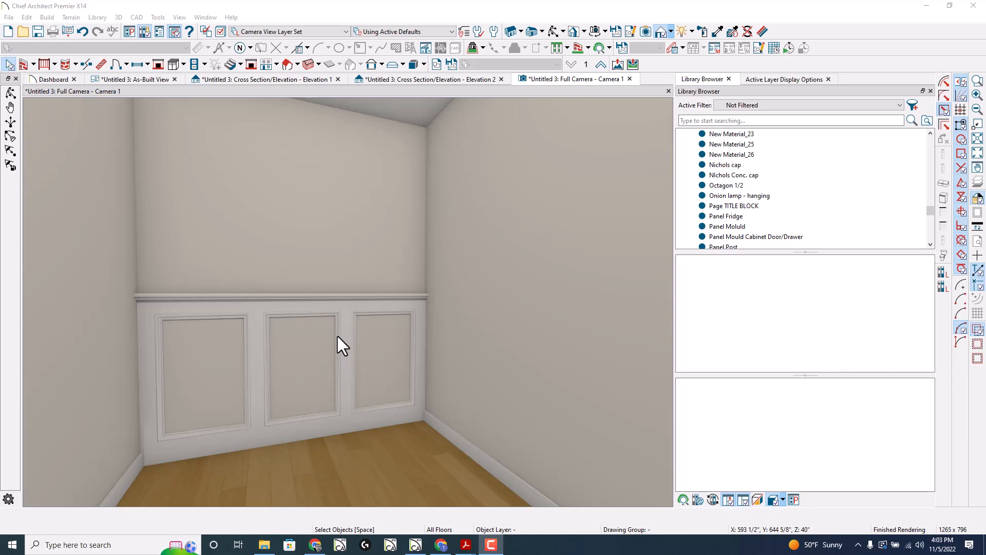
{"action": "mouse_move", "coordinate": [349, 154]}
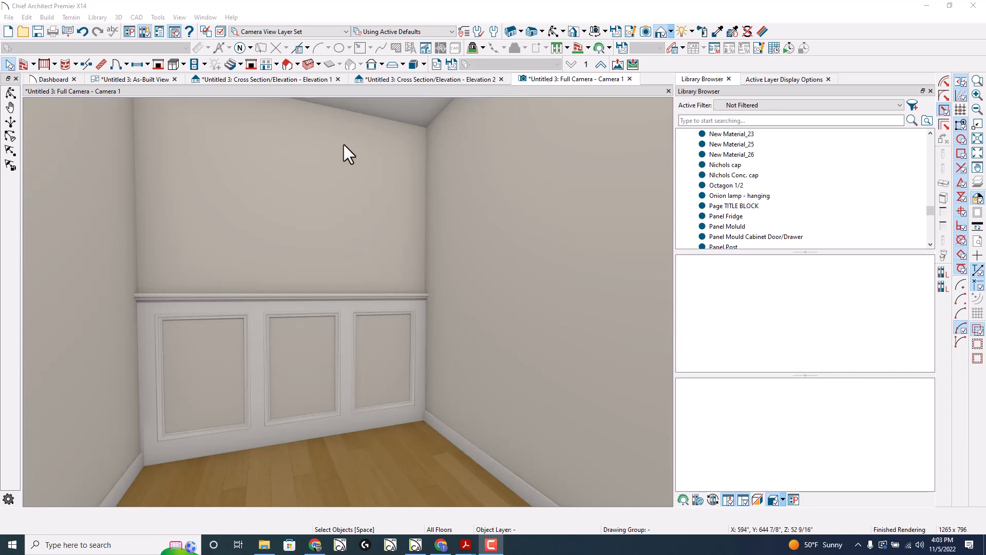
{"action": "mouse_move", "coordinate": [201, 154]}
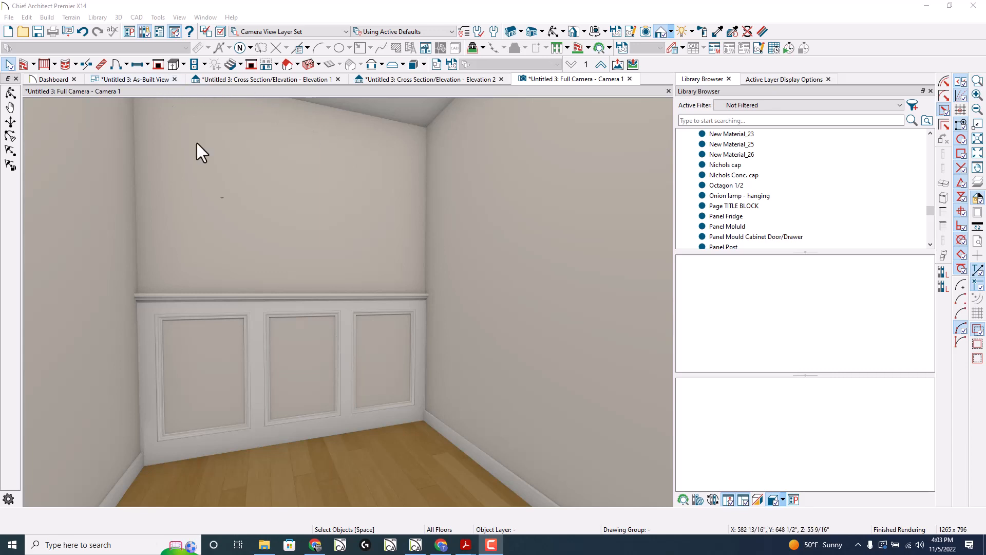
Step: Review the selected wainscot base cabinet's specification and close it unchanged
{"action": "left_click", "coordinate": [213, 346]}
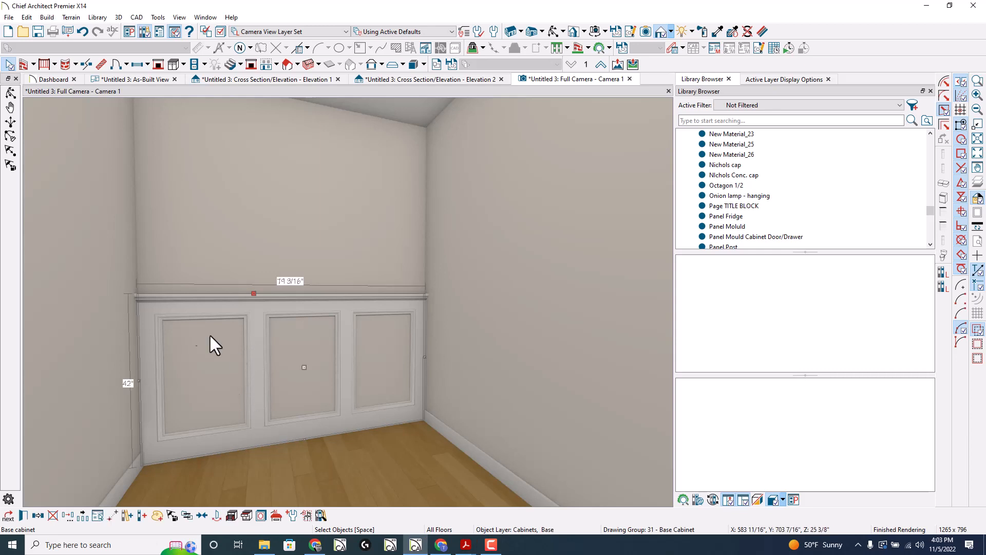
{"action": "mouse_move", "coordinate": [296, 443]}
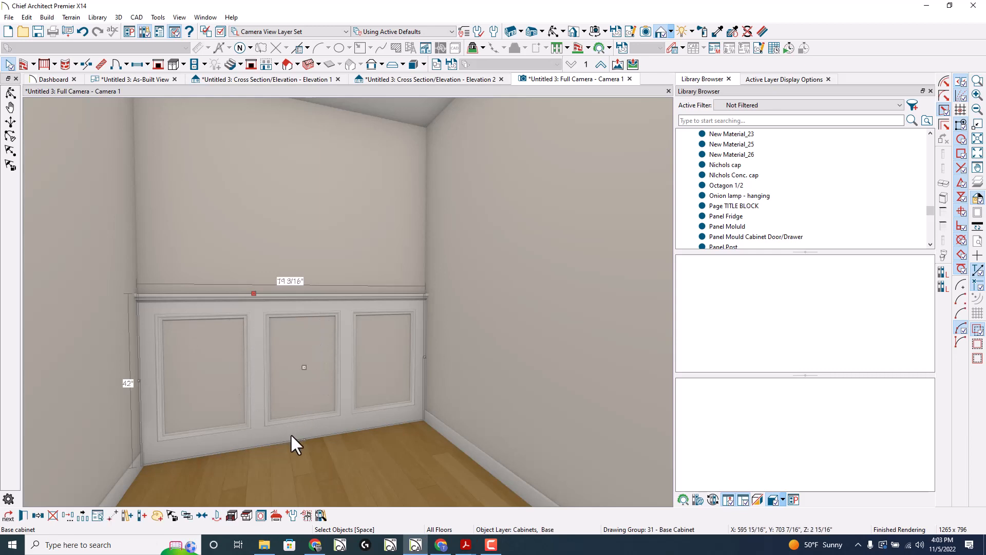
{"action": "mouse_move", "coordinate": [208, 453]}
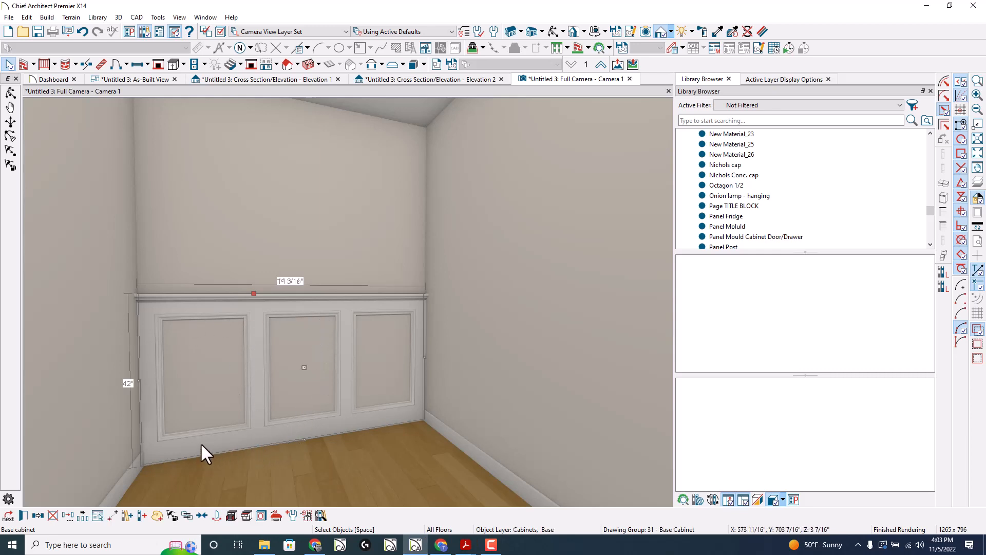
{"action": "double_click", "coordinate": [304, 366]}
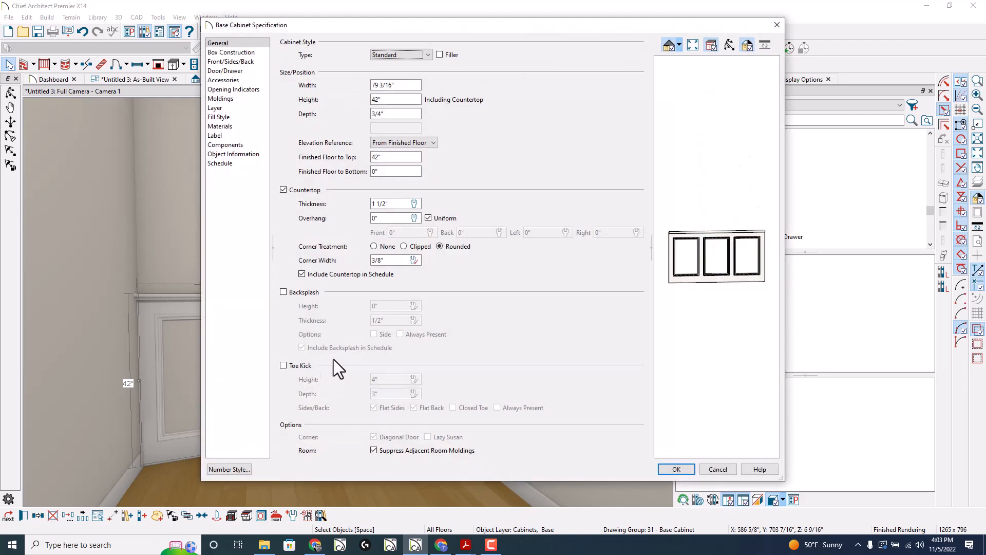
{"action": "mouse_move", "coordinate": [695, 252]}
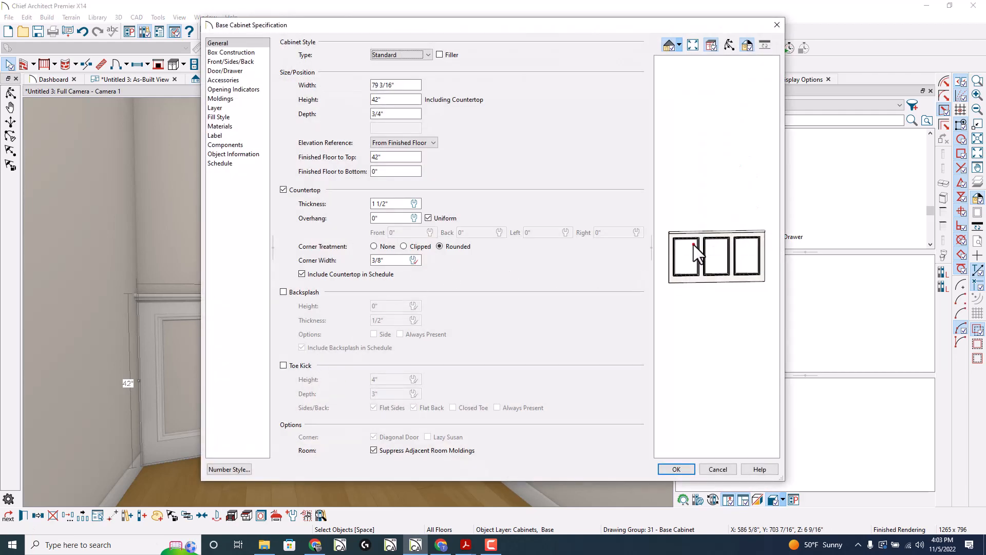
{"action": "left_click", "coordinate": [684, 258]}
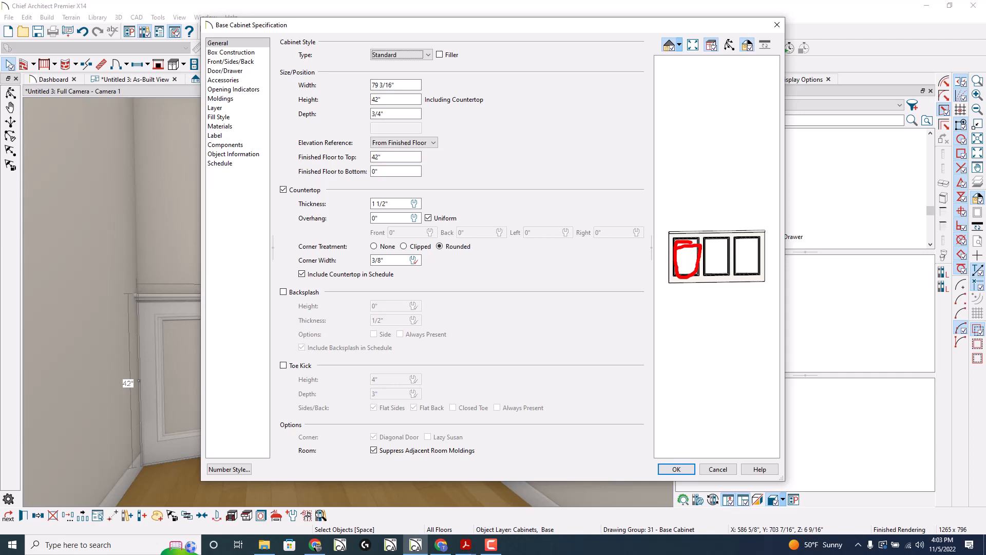
{"action": "left_click", "coordinate": [685, 257]}
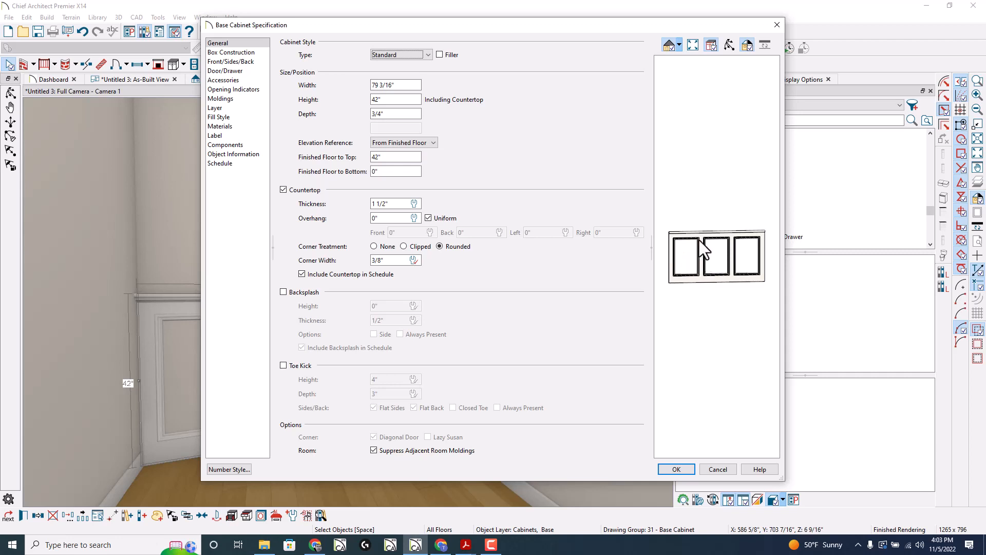
{"action": "mouse_move", "coordinate": [682, 251]}
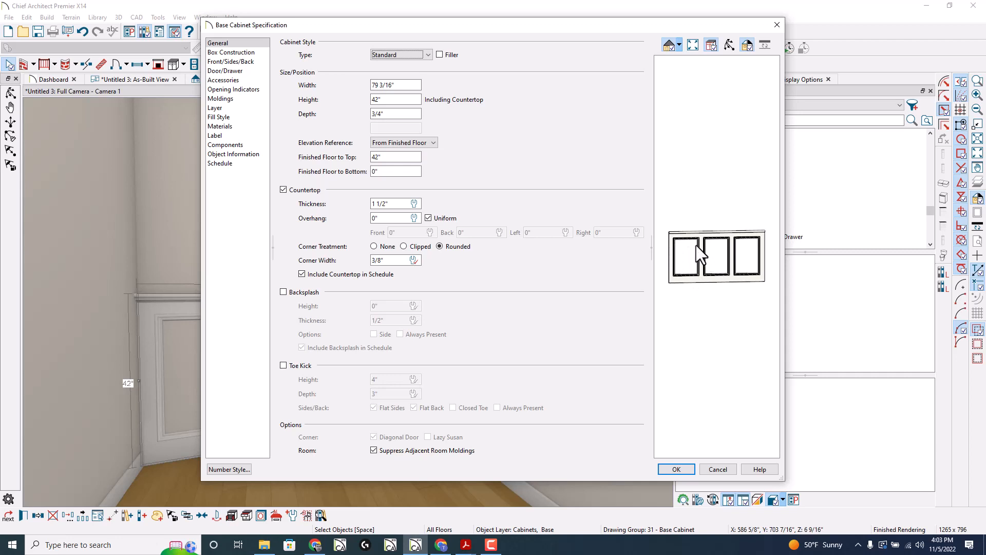
{"action": "mouse_move", "coordinate": [689, 242]}
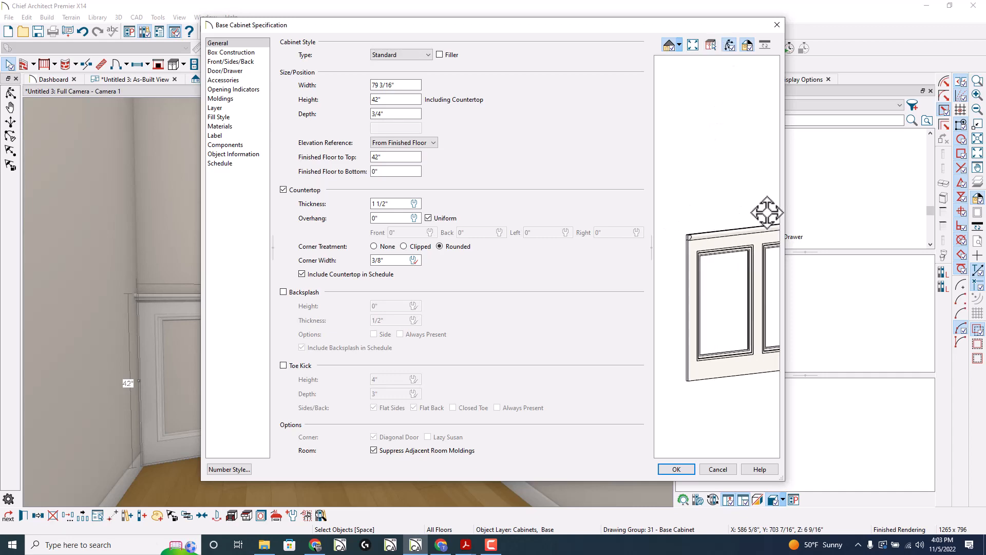
{"action": "mouse_move", "coordinate": [154, 11]}
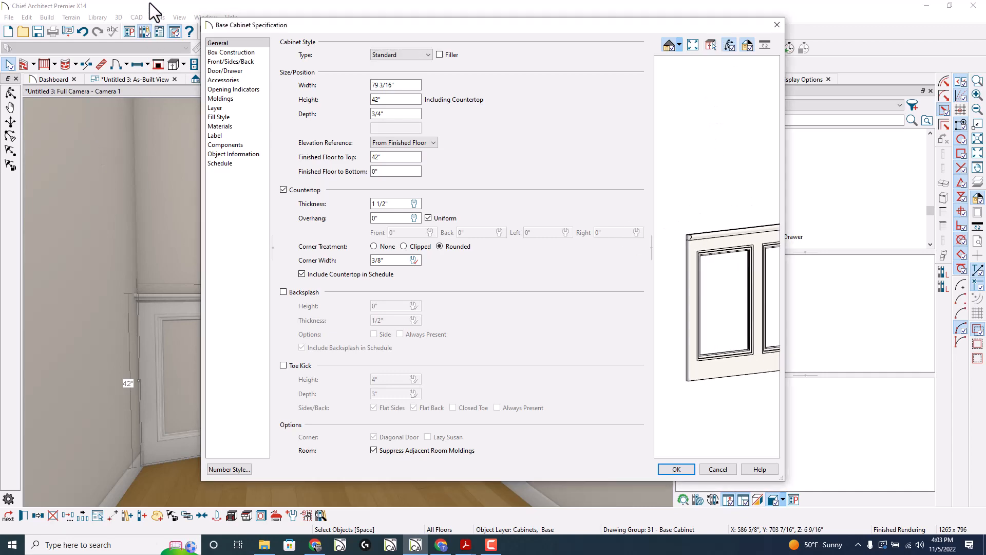
{"action": "left_click", "coordinate": [676, 468]}
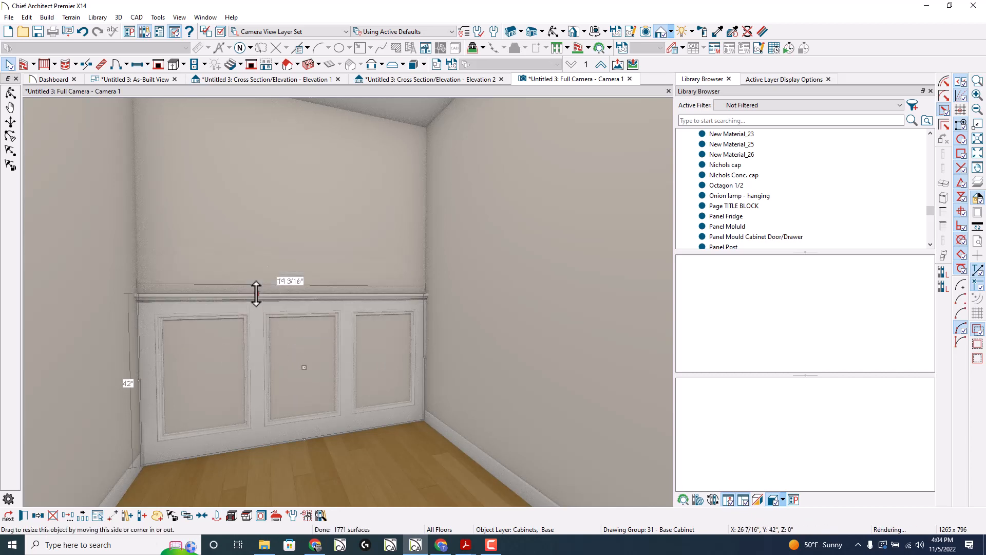
Step: Set Box Construction separation to 4 1/2" and the bottom rail height to 7.25", then reselect the cabinet
{"action": "double_click", "coordinate": [304, 366]}
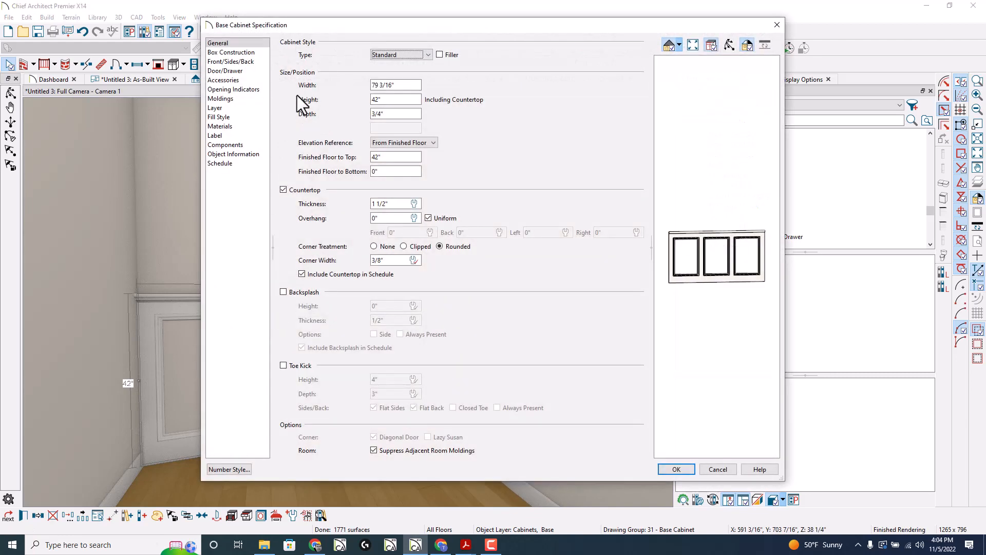
{"action": "left_click", "coordinate": [231, 51]}
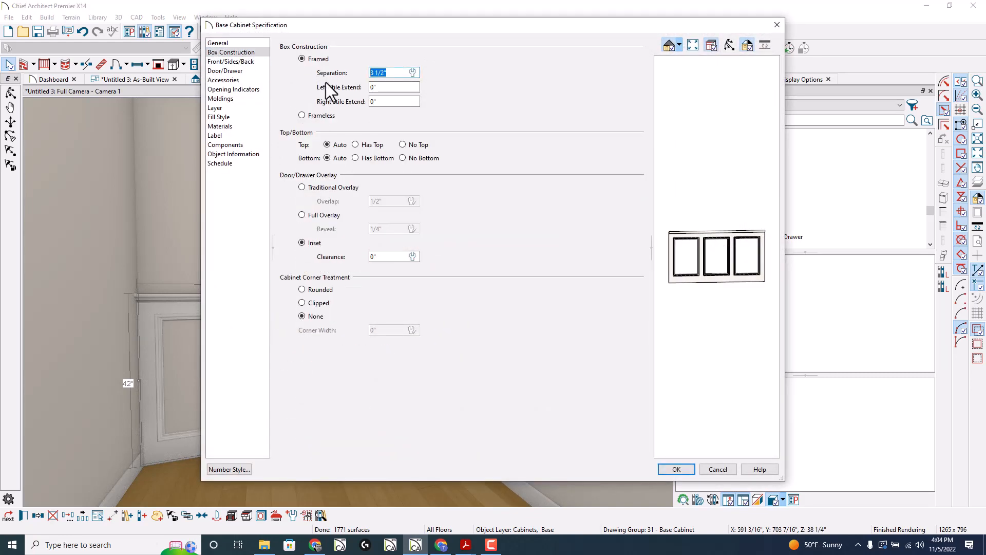
{"action": "type", "text": "4.5"}
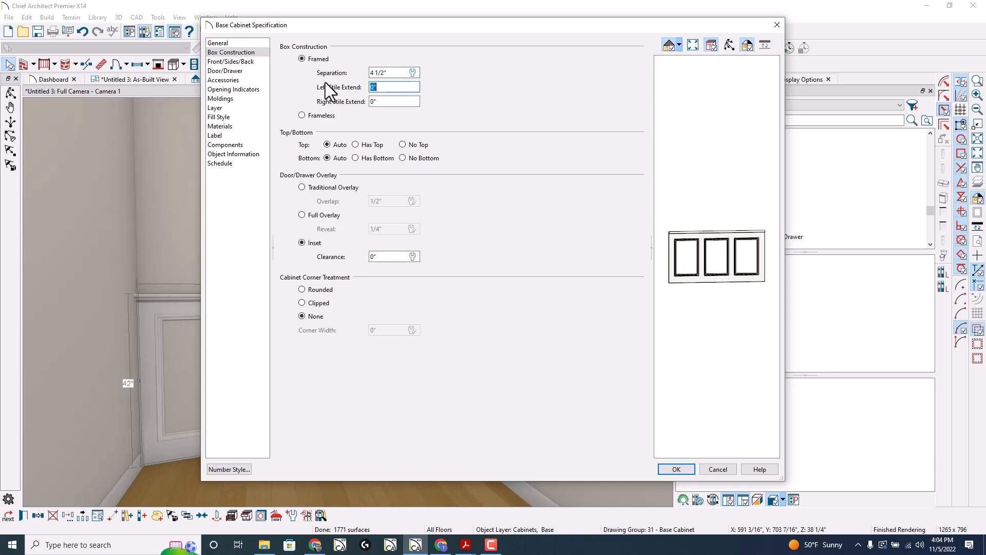
{"action": "left_click", "coordinate": [231, 61]}
{"action": "type", "text": "7.25"}
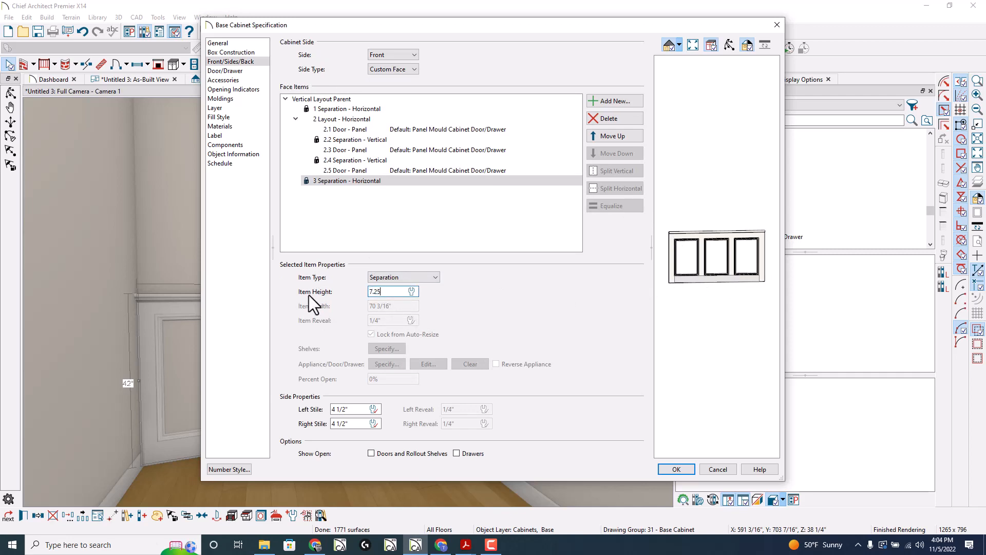
{"action": "left_click", "coordinate": [676, 470]}
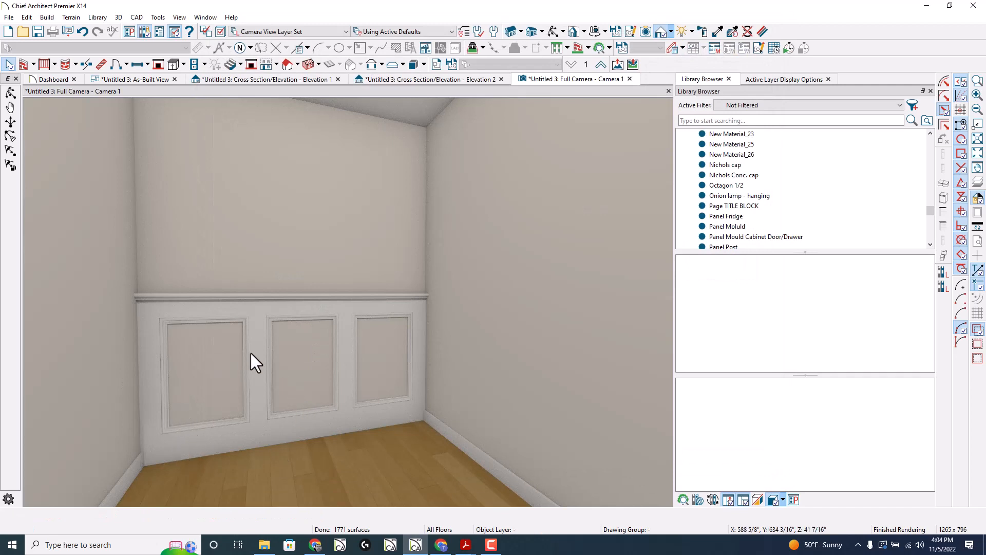
{"action": "mouse_move", "coordinate": [242, 325]}
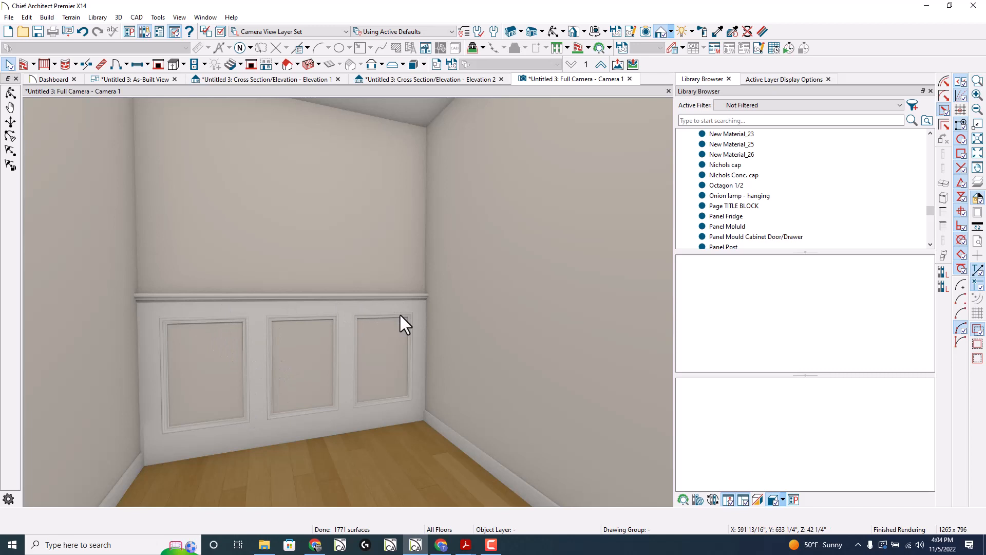
{"action": "left_click", "coordinate": [304, 366]}
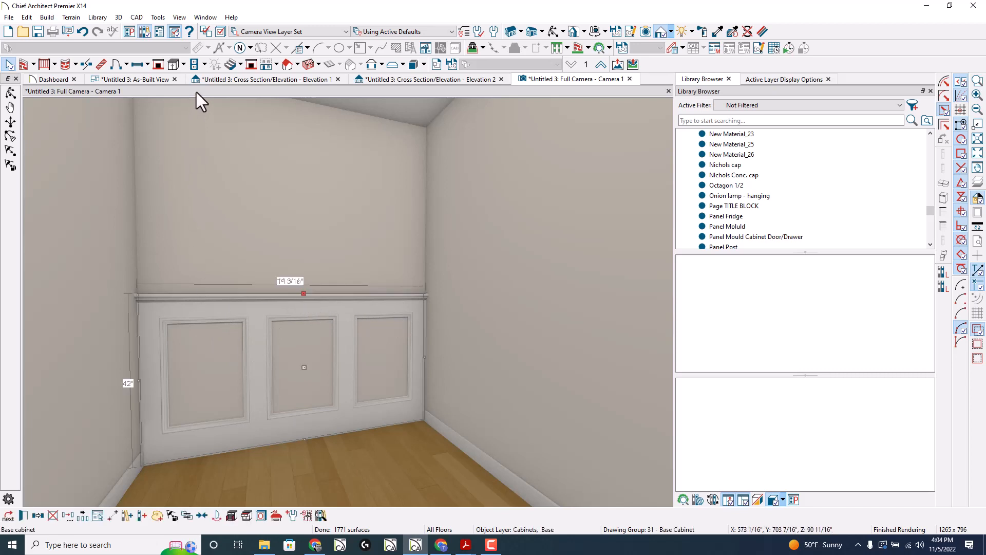
Step: View Elevation 1 of the wainscot, then the as-built plan with the Elevation 2 marker
{"action": "left_click", "coordinate": [264, 79]}
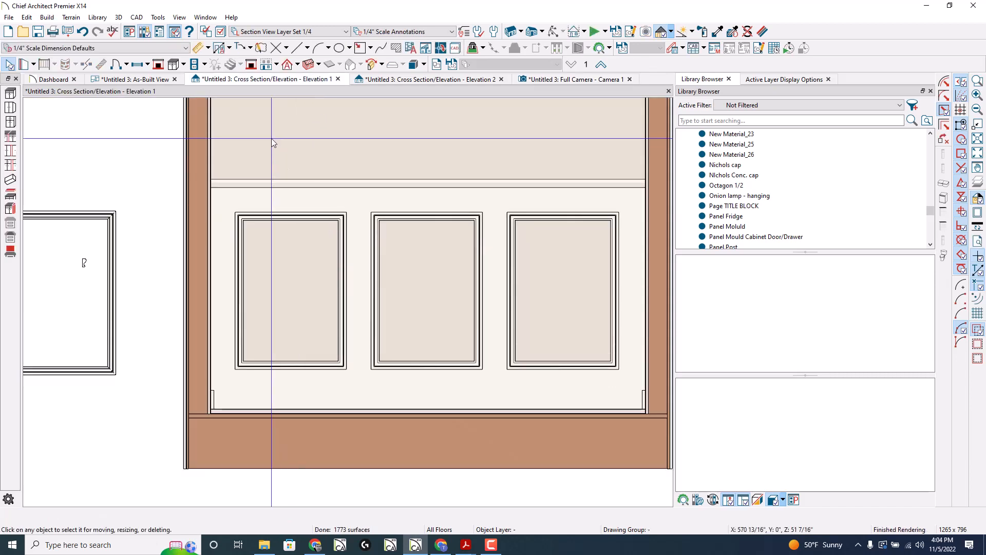
{"action": "left_click", "coordinate": [133, 79]}
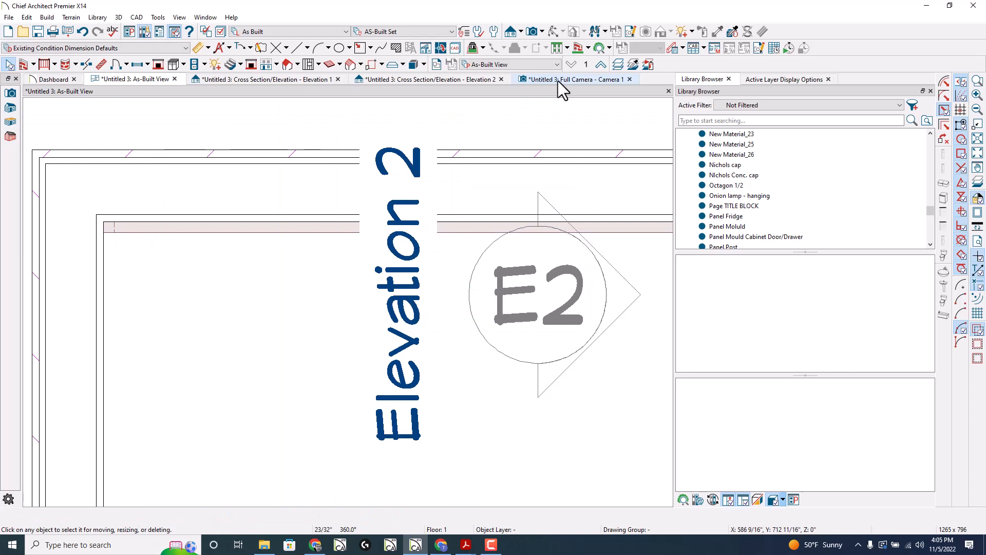
Step: In full camera view, split the first door vertically and equalize to four panel doors, then return to plan
{"action": "left_click", "coordinate": [573, 79]}
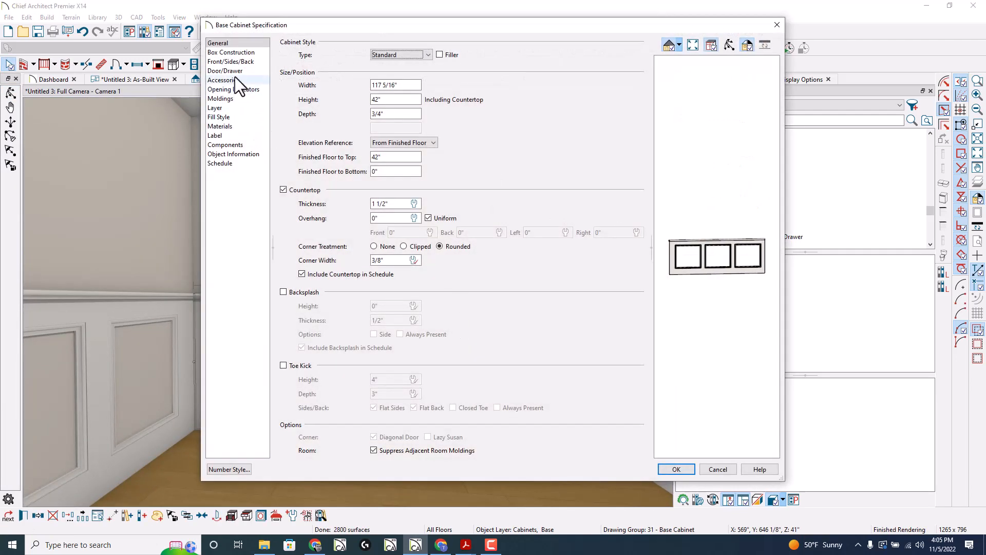
{"action": "left_click", "coordinate": [231, 61]}
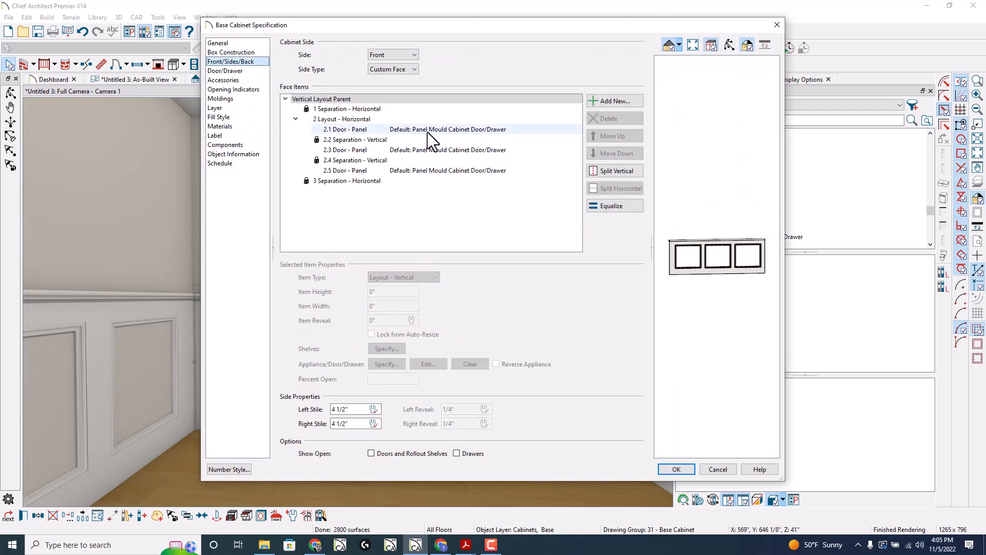
{"action": "left_click", "coordinate": [614, 170]}
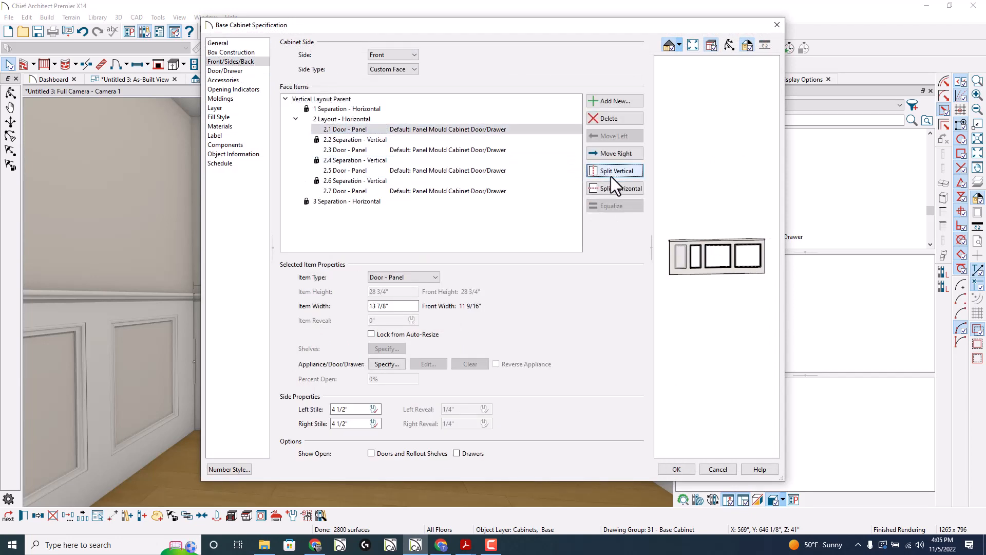
{"action": "left_click", "coordinate": [343, 119]}
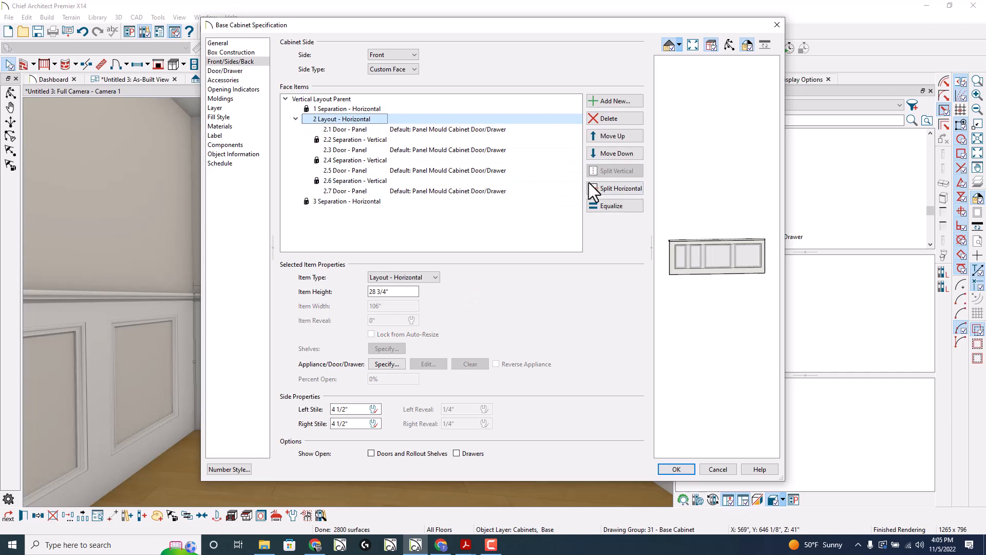
{"action": "left_click", "coordinate": [676, 468]}
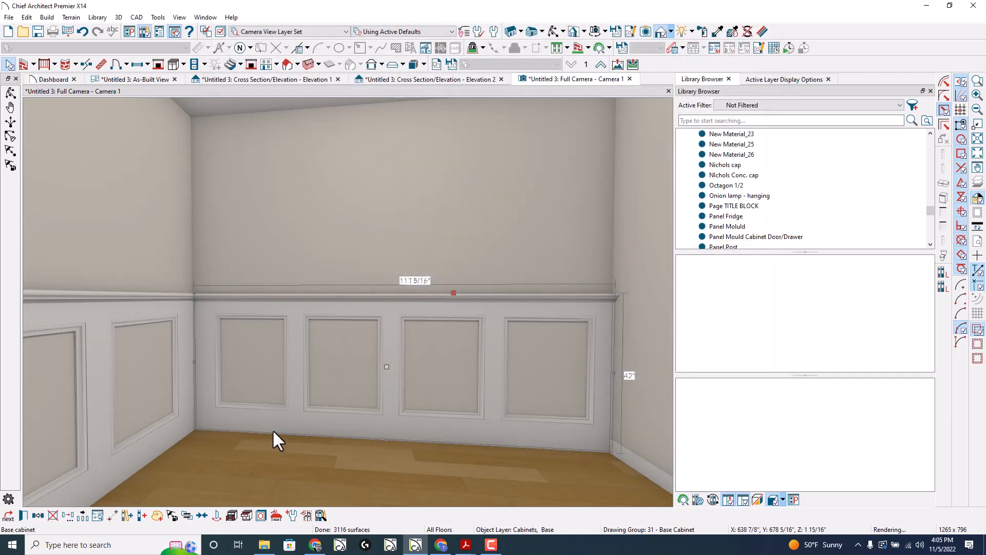
{"action": "left_click", "coordinate": [545, 343]}
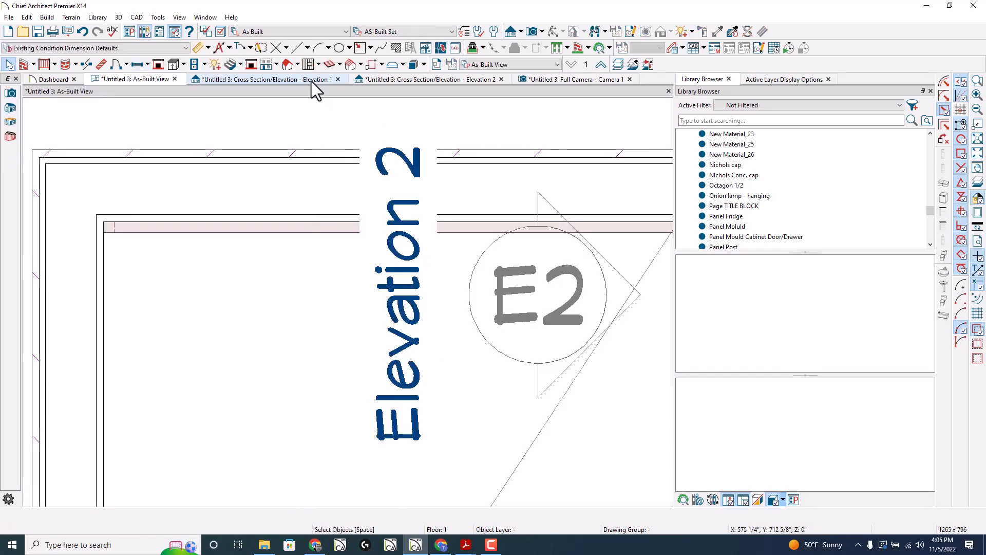
Step: In Elevation 1, set the panel molding frame to Extrude Inside Polyline and apply it
{"action": "left_click", "coordinate": [264, 79]}
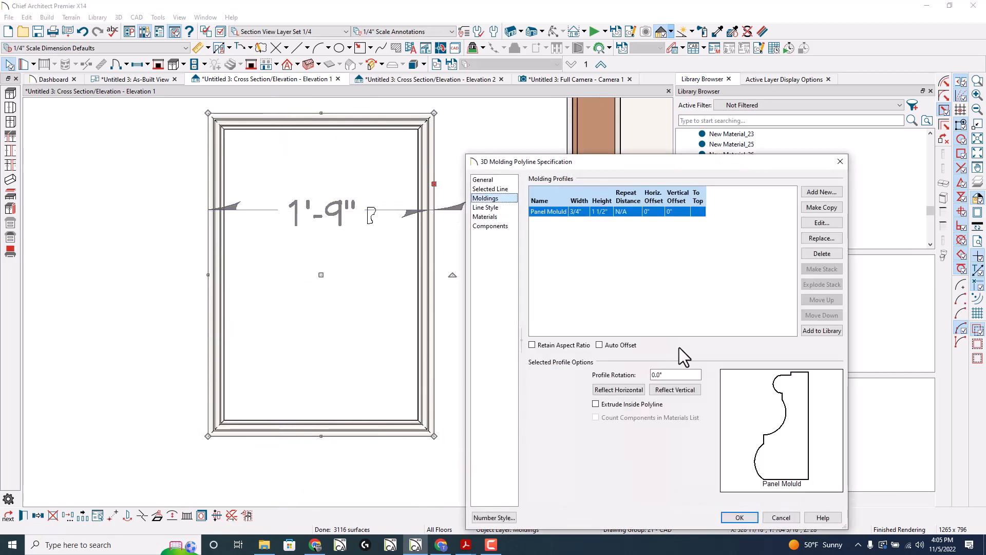
{"action": "mouse_move", "coordinate": [431, 349]}
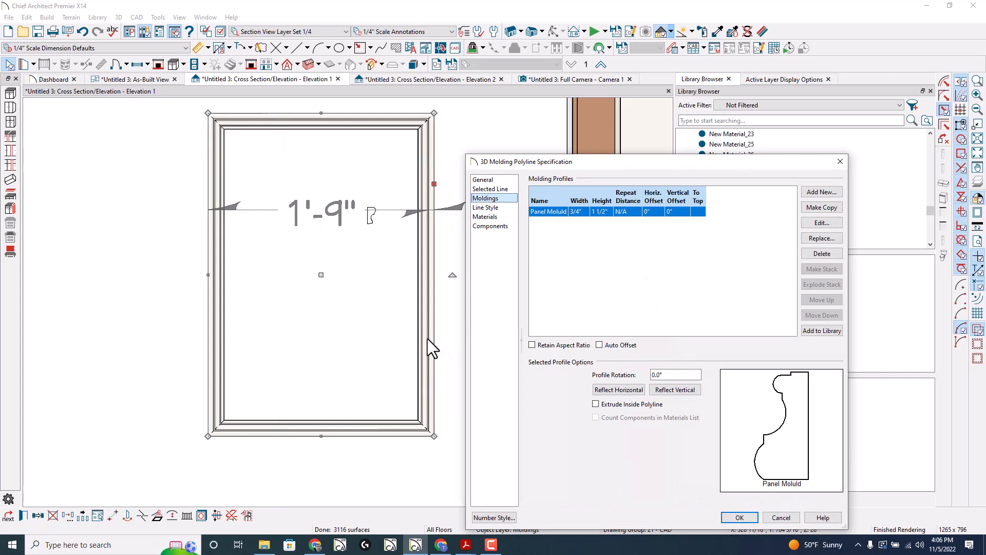
{"action": "left_click", "coordinate": [594, 403]}
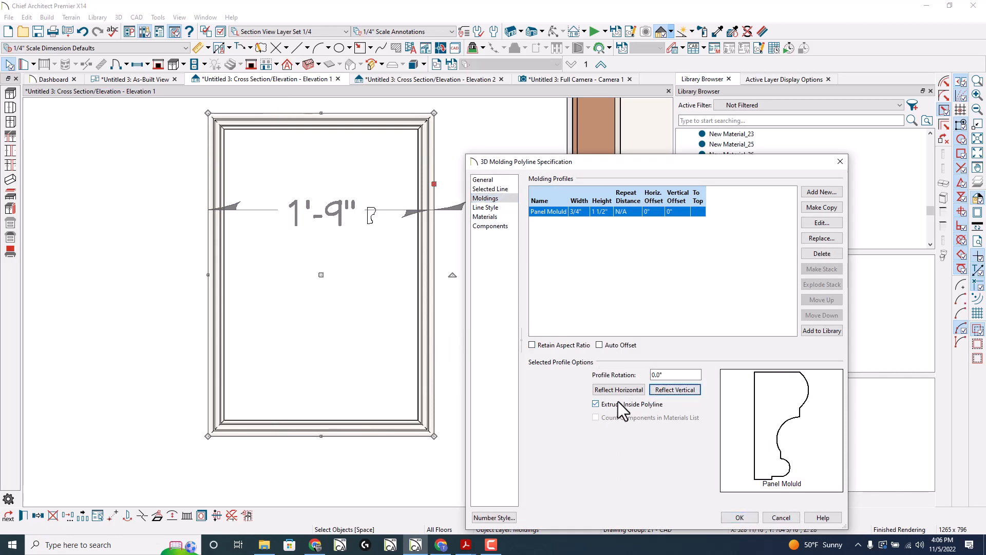
{"action": "mouse_move", "coordinate": [699, 440]}
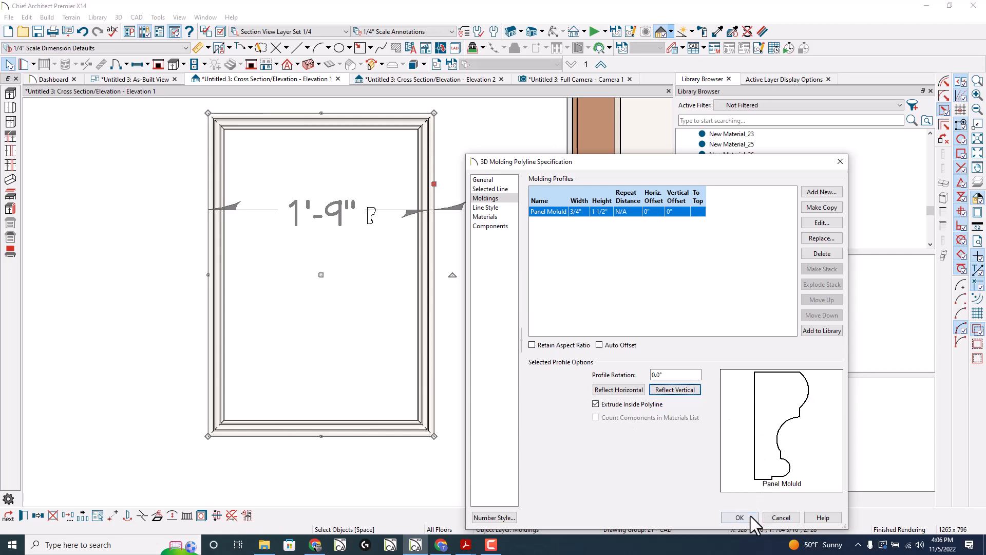
{"action": "left_click", "coordinate": [738, 517]}
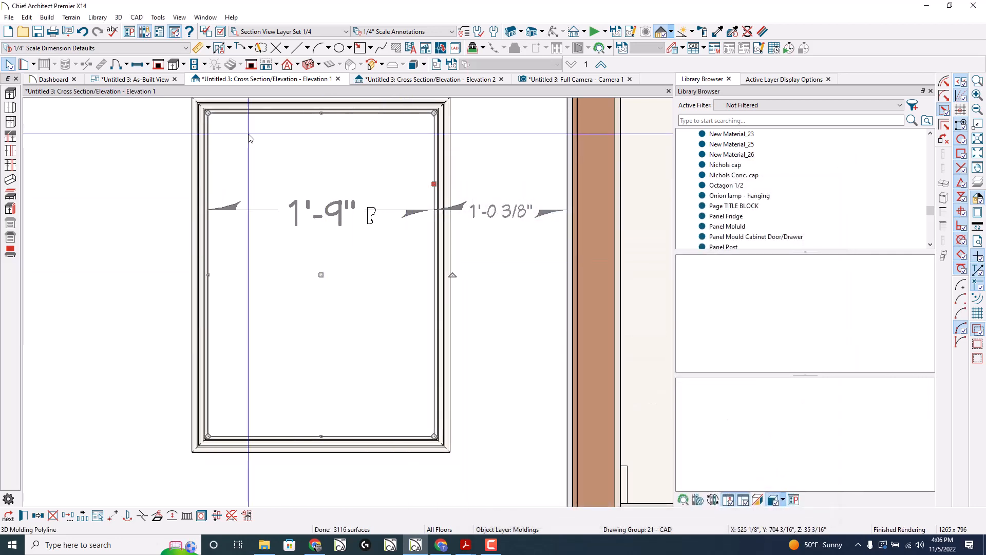
{"action": "mouse_move", "coordinate": [427, 165]}
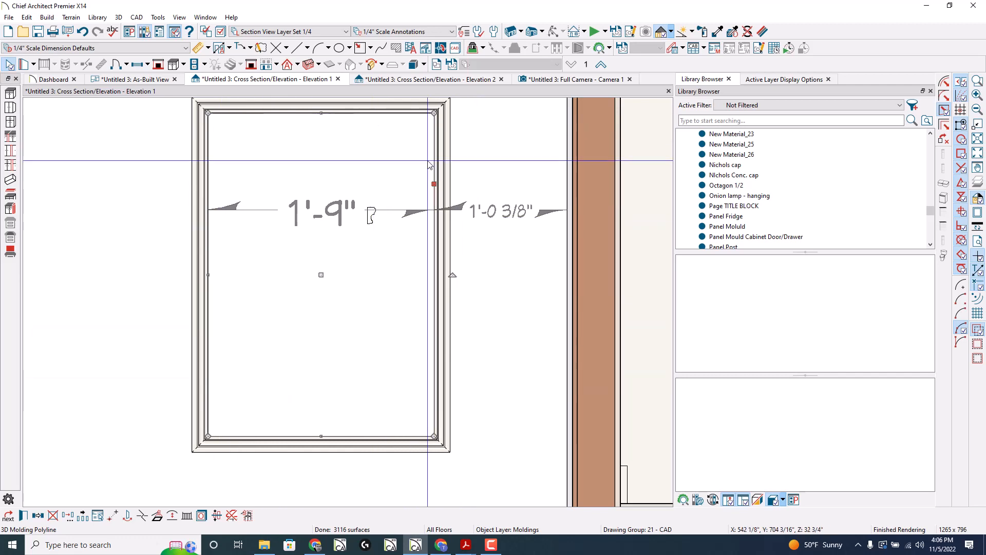
{"action": "mouse_move", "coordinate": [434, 305]}
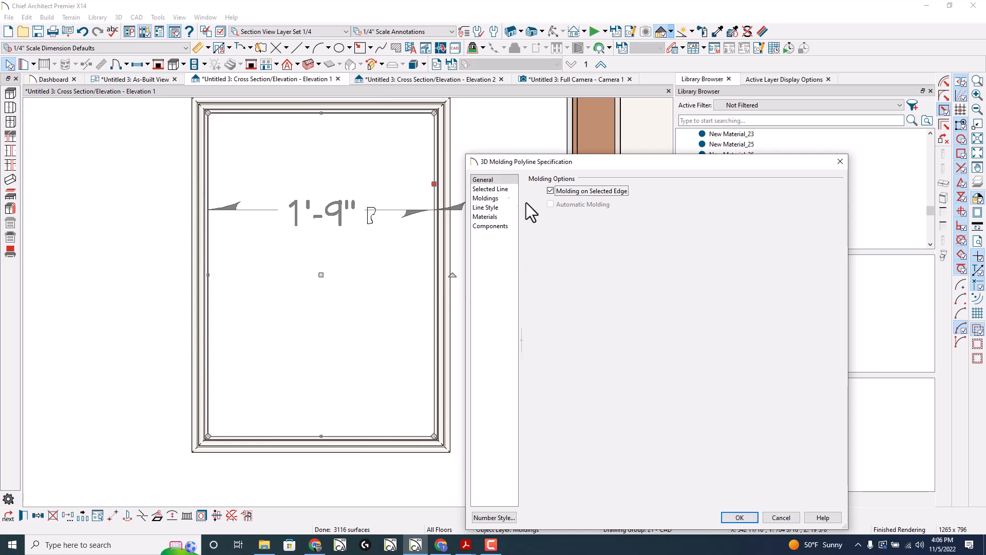
Step: Recheck the frame's molding profiles twice, closing the settings without changes
{"action": "left_click", "coordinate": [485, 199]}
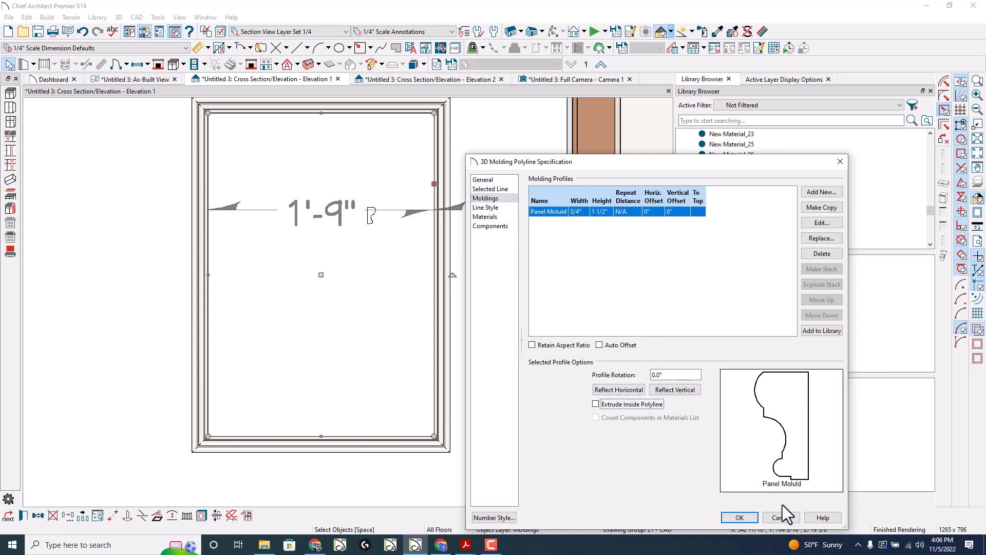
{"action": "left_click", "coordinate": [739, 517]}
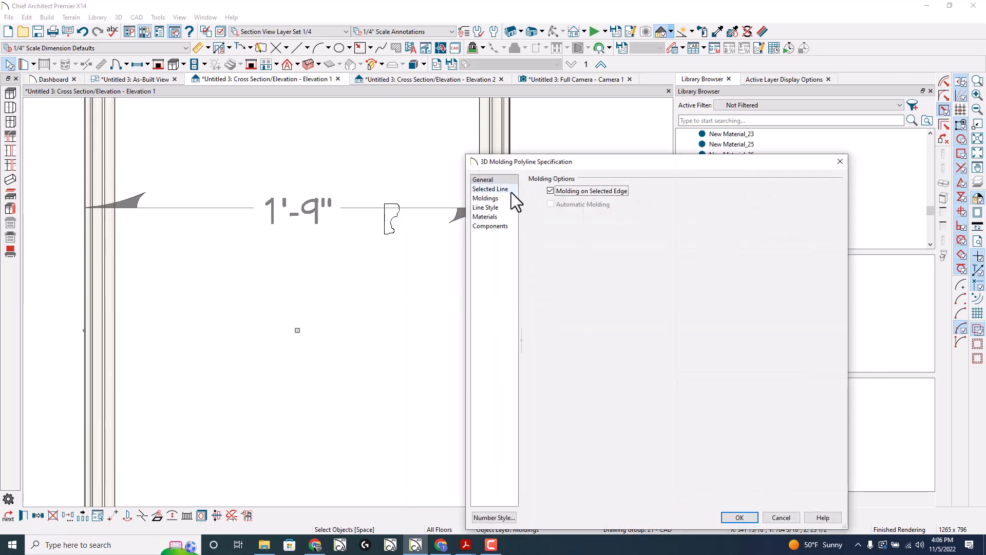
{"action": "left_click", "coordinate": [486, 199]}
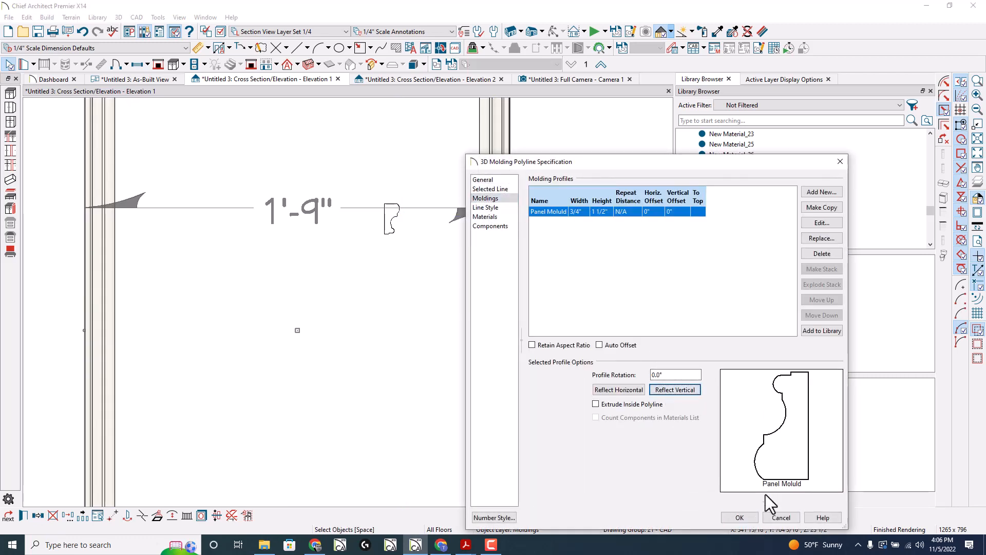
{"action": "left_click", "coordinate": [739, 517]}
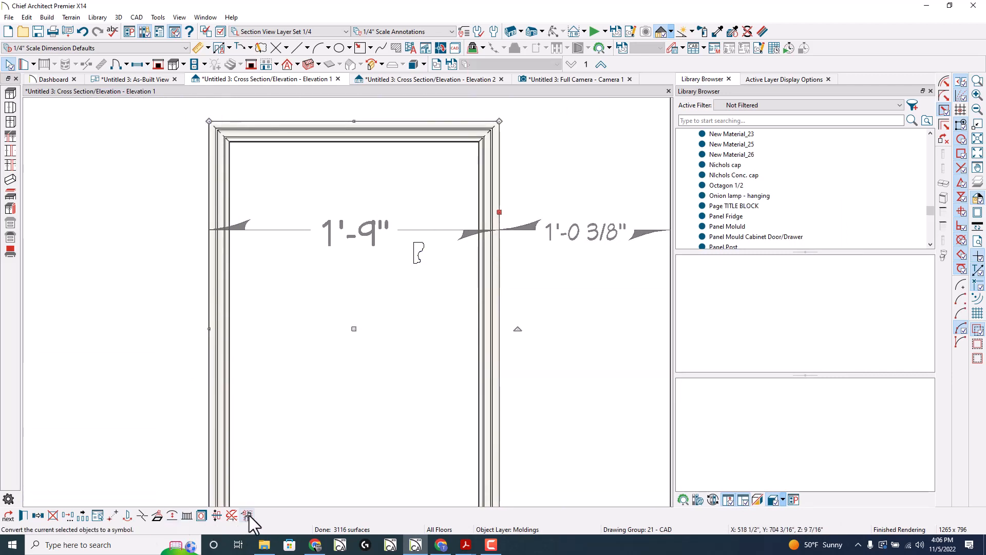
{"action": "mouse_move", "coordinate": [248, 515]}
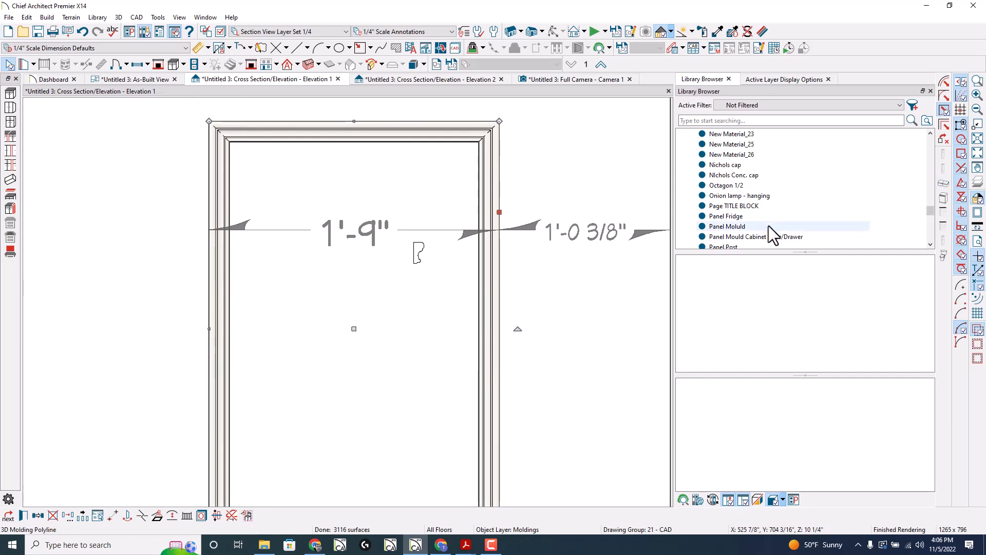
{"action": "left_click", "coordinate": [727, 226]}
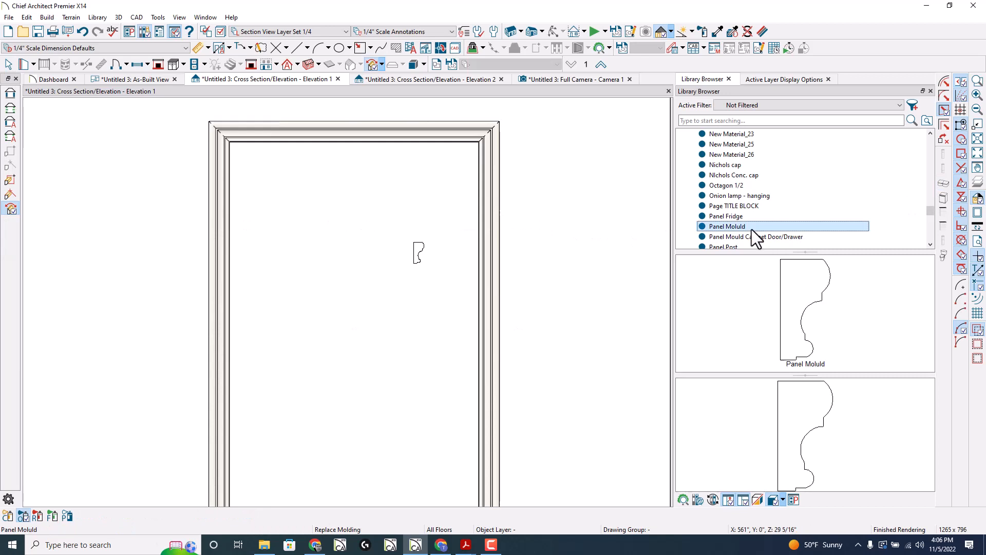
{"action": "mouse_move", "coordinate": [752, 238]}
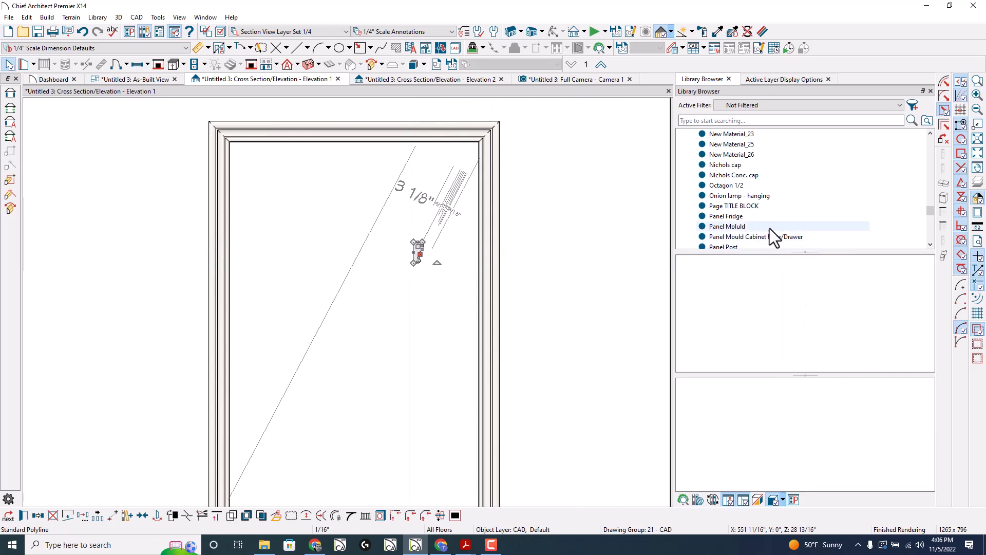
{"action": "left_click", "coordinate": [417, 253]}
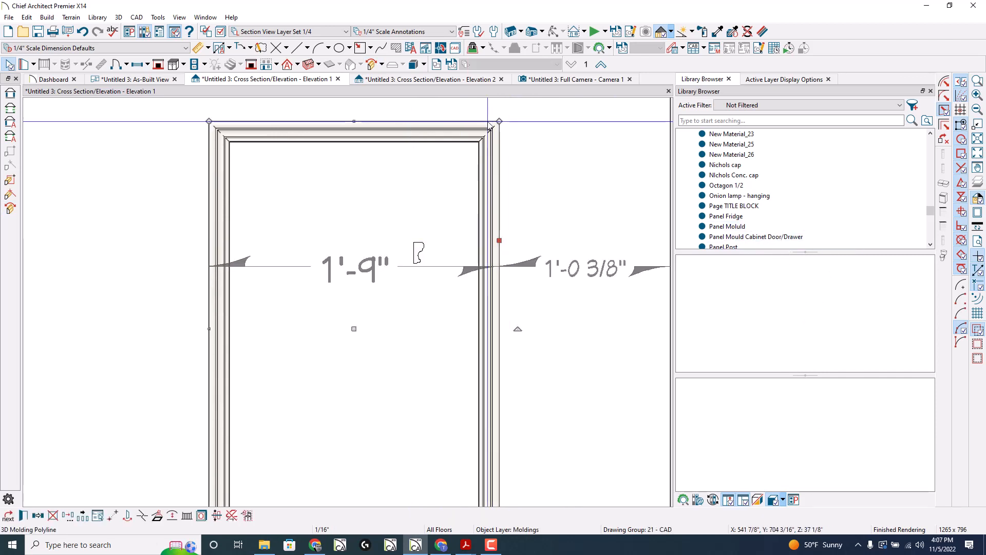
{"action": "mouse_move", "coordinate": [753, 236]}
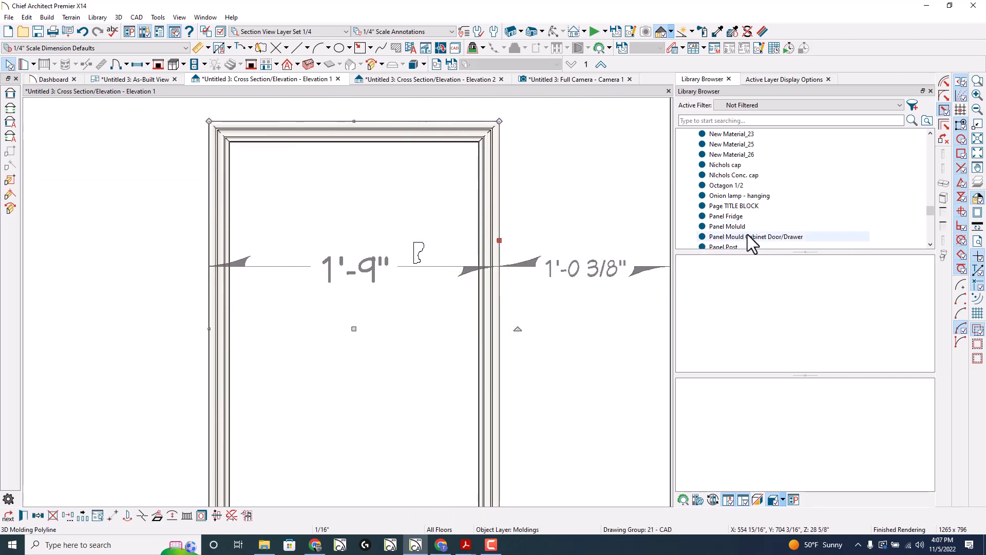
{"action": "left_click", "coordinate": [755, 236]}
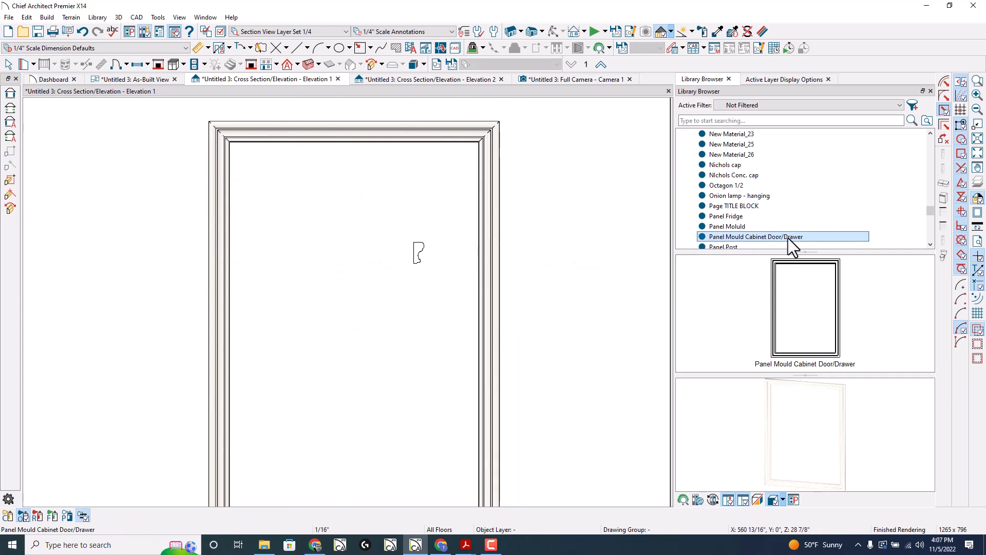
Step: Check the Panel Mould Cabinet Door/Drawer item's object settings, then open its symbol specification
{"action": "right_click", "coordinate": [755, 237]}
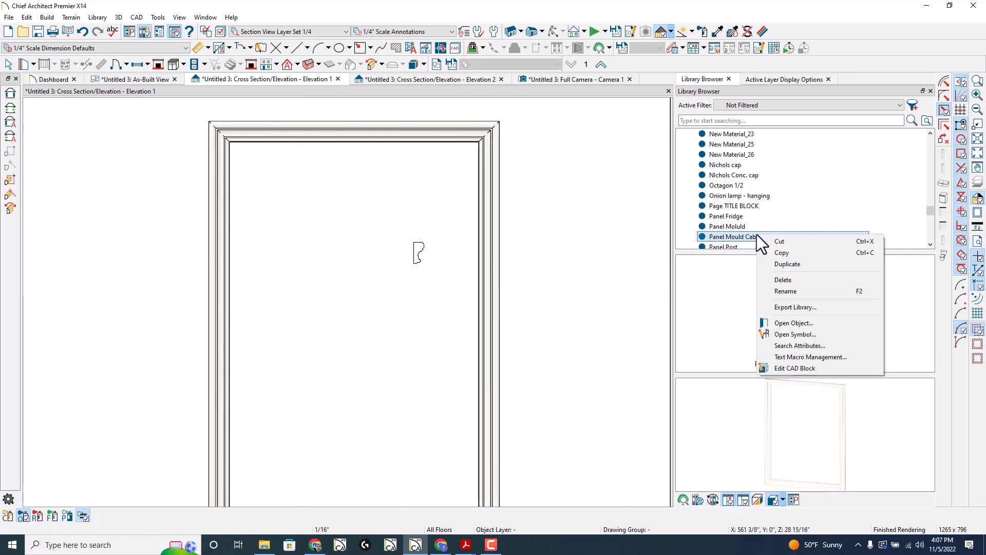
{"action": "left_click", "coordinate": [793, 322]}
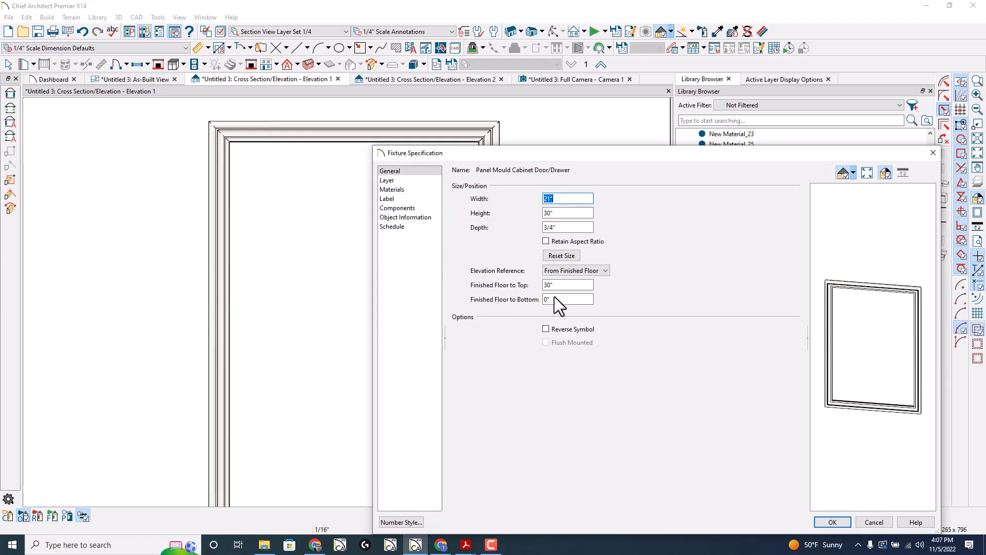
{"action": "left_click", "coordinate": [830, 522]}
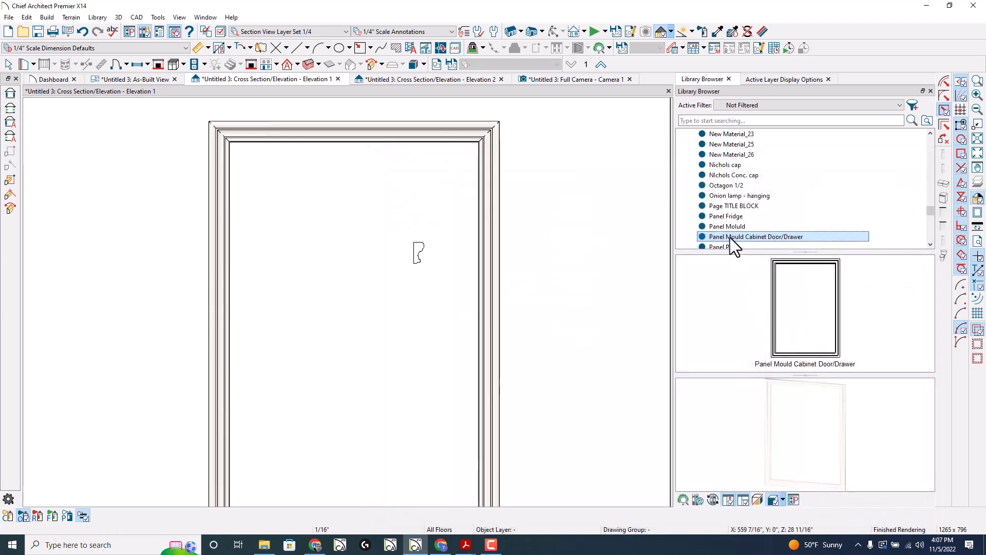
{"action": "right_click", "coordinate": [755, 236]}
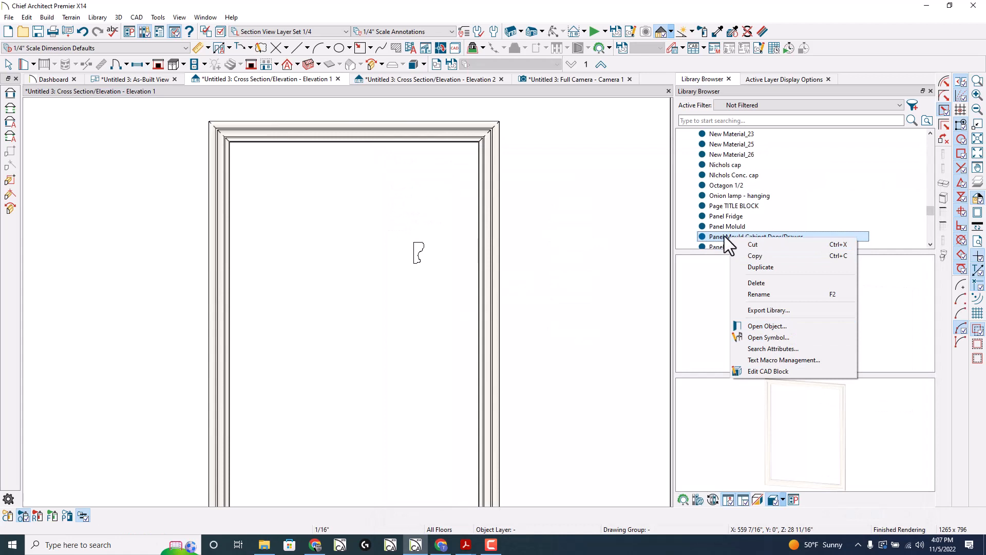
{"action": "left_click", "coordinate": [769, 337]}
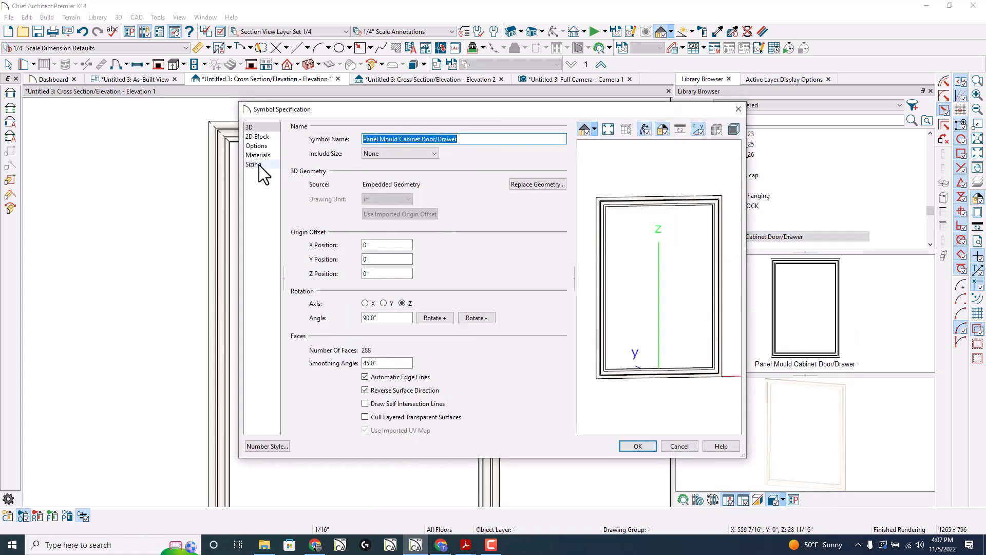
Step: On Sizing, set stretch planes X -8/8 and Z 2/28 with uniform zones and apply
{"action": "left_click", "coordinate": [253, 164]}
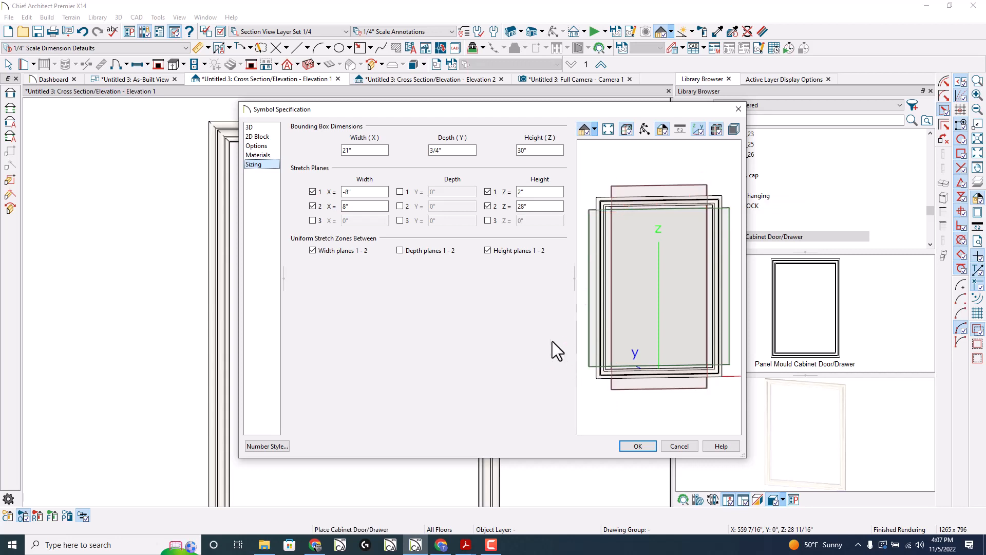
{"action": "left_click", "coordinate": [637, 445]}
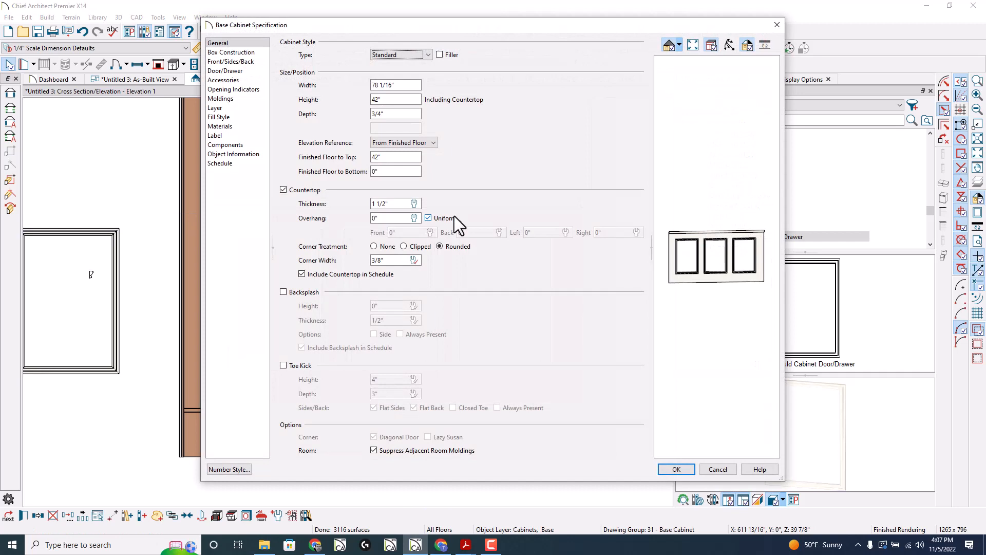
{"action": "mouse_move", "coordinate": [394, 240]}
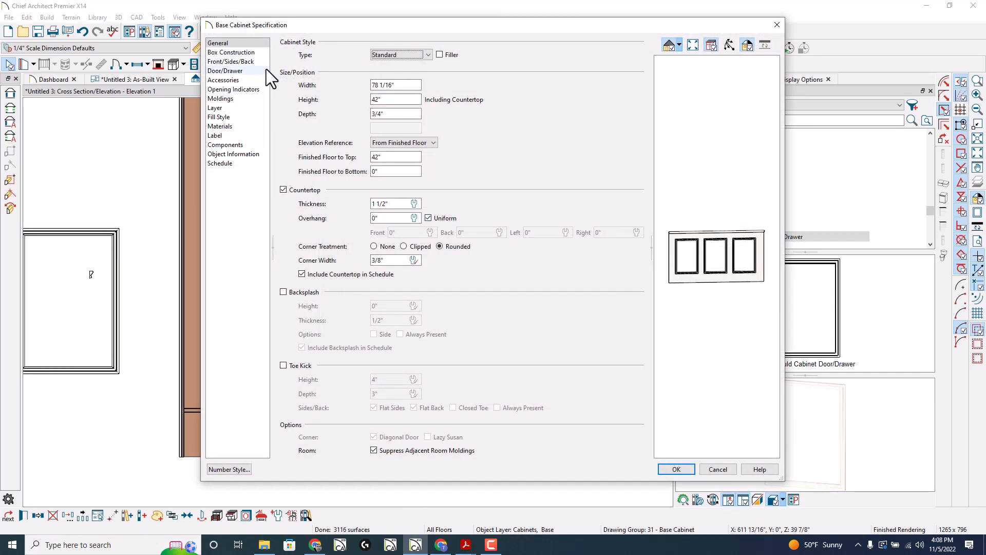
Step: Uncheck Include Countertop in Schedule on General, then go to Box Construction
{"action": "left_click", "coordinate": [231, 61]}
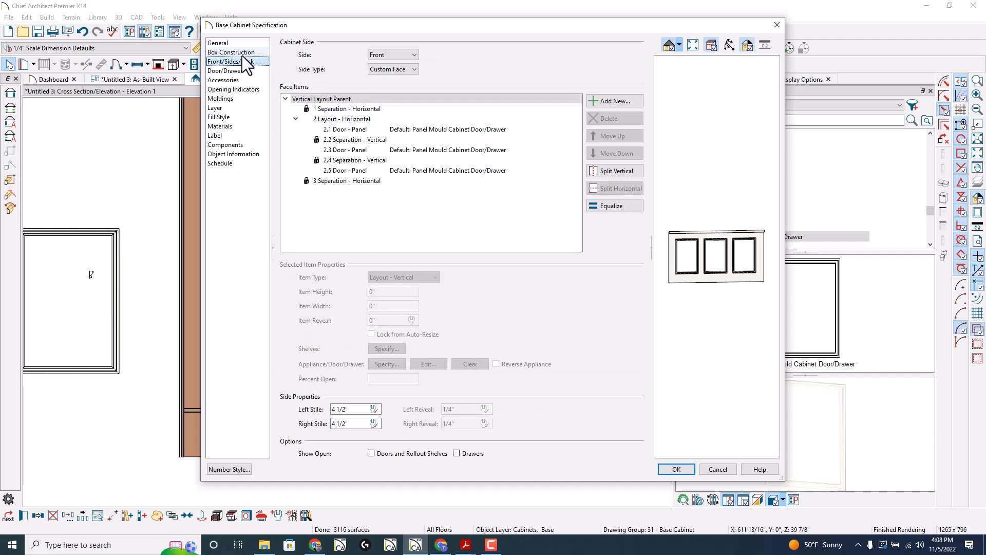
{"action": "left_click", "coordinate": [231, 52]}
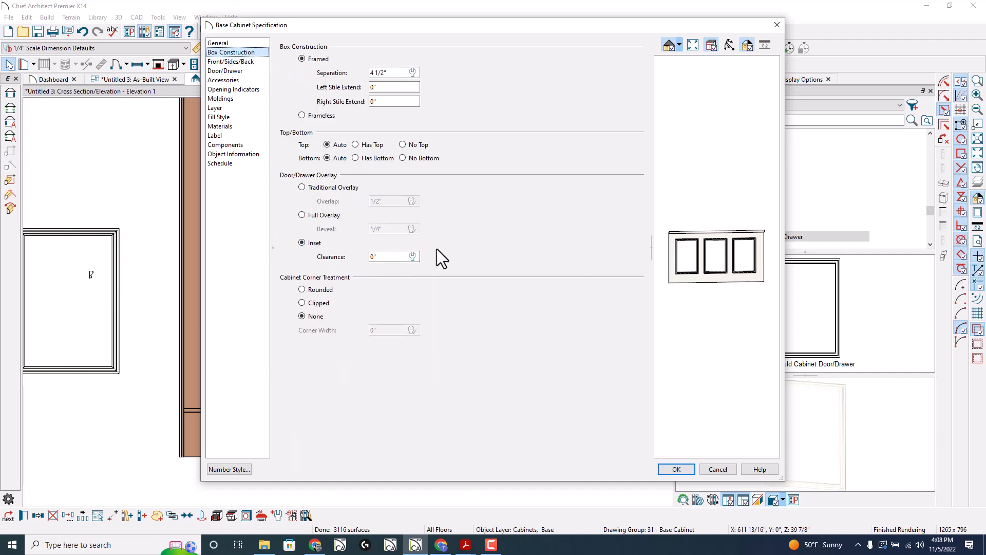
{"action": "left_click", "coordinate": [218, 43]}
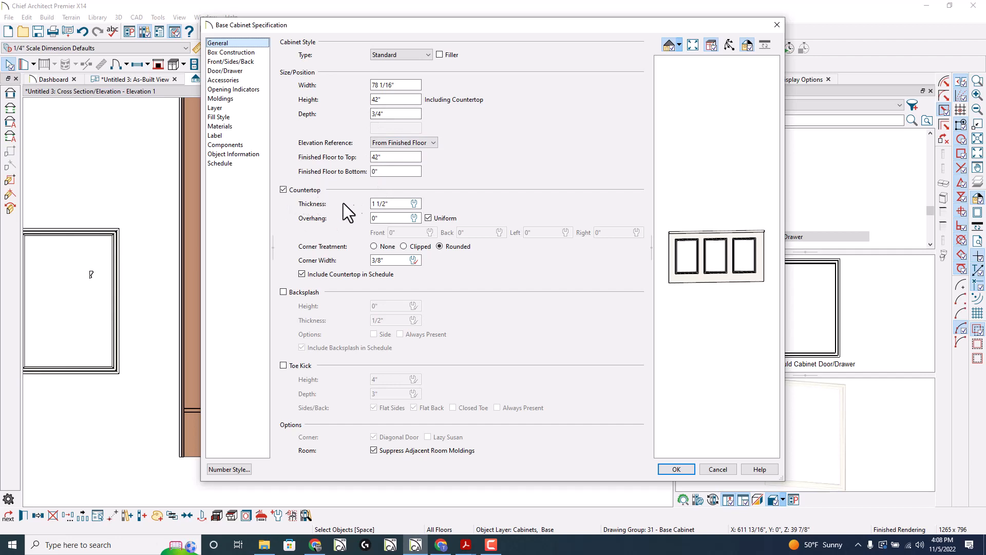
{"action": "left_click", "coordinate": [391, 203]}
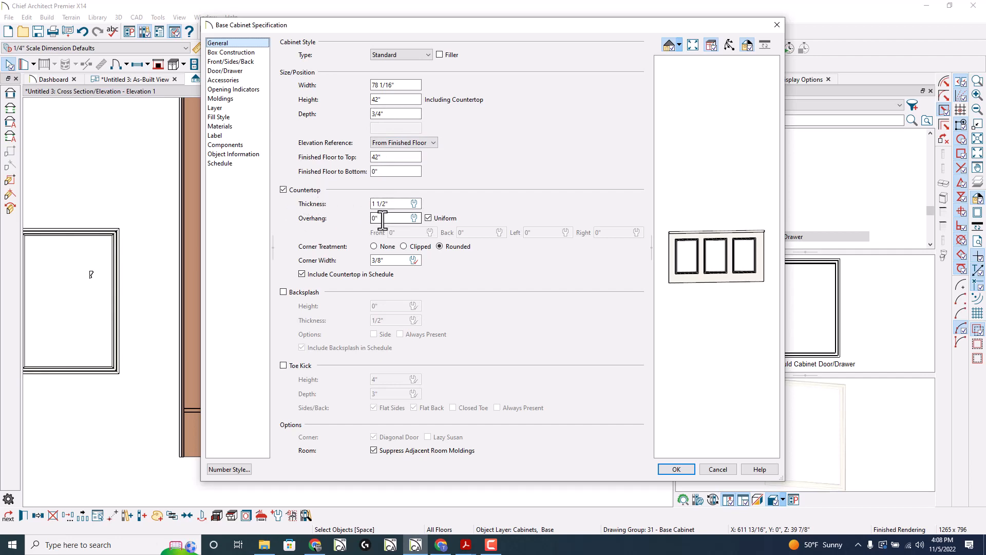
{"action": "mouse_move", "coordinate": [321, 330]}
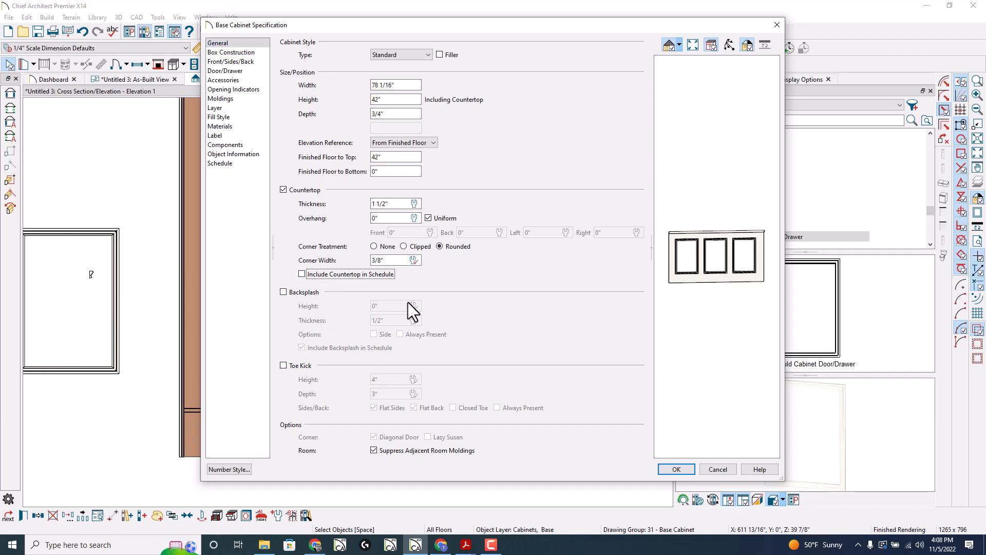
{"action": "mouse_move", "coordinate": [306, 402]}
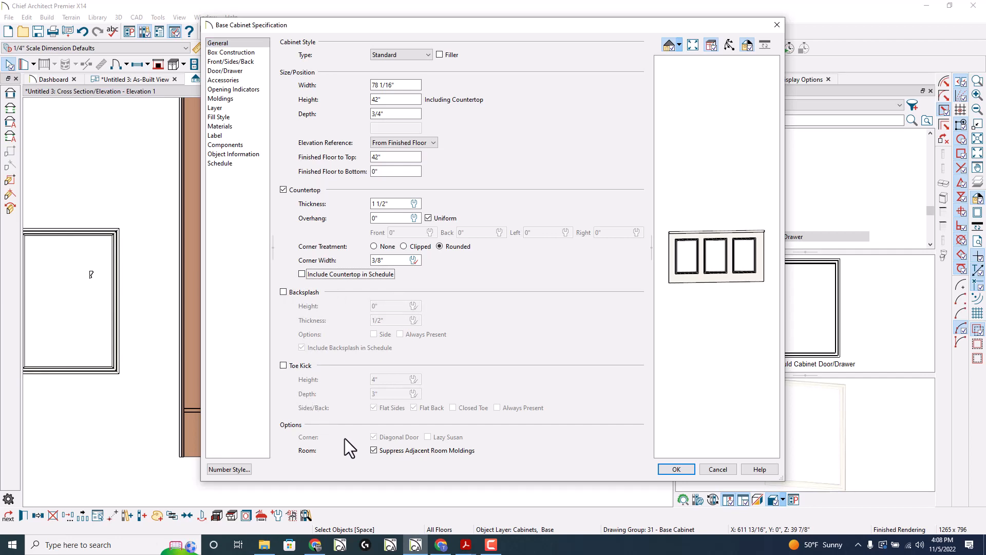
{"action": "mouse_move", "coordinate": [332, 383]}
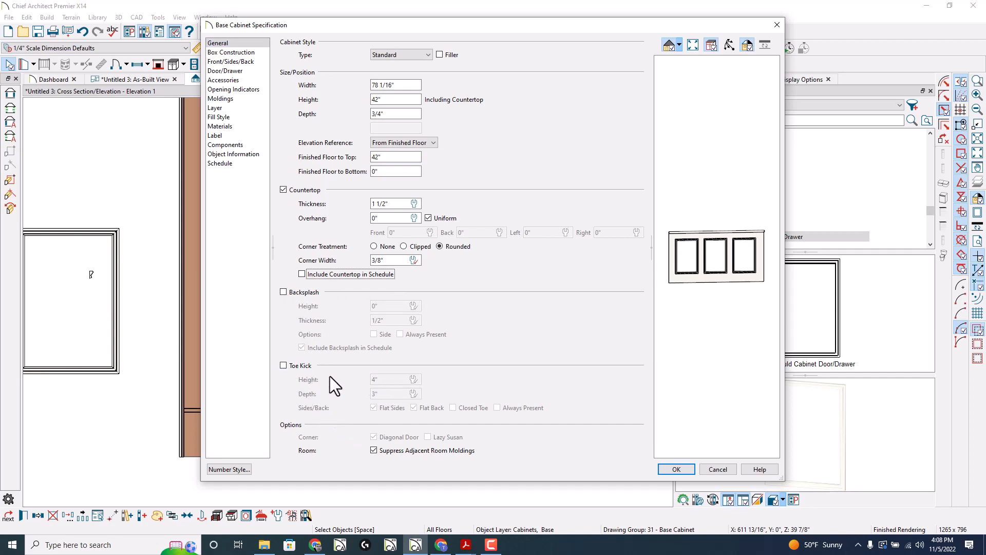
{"action": "left_click", "coordinate": [231, 52]}
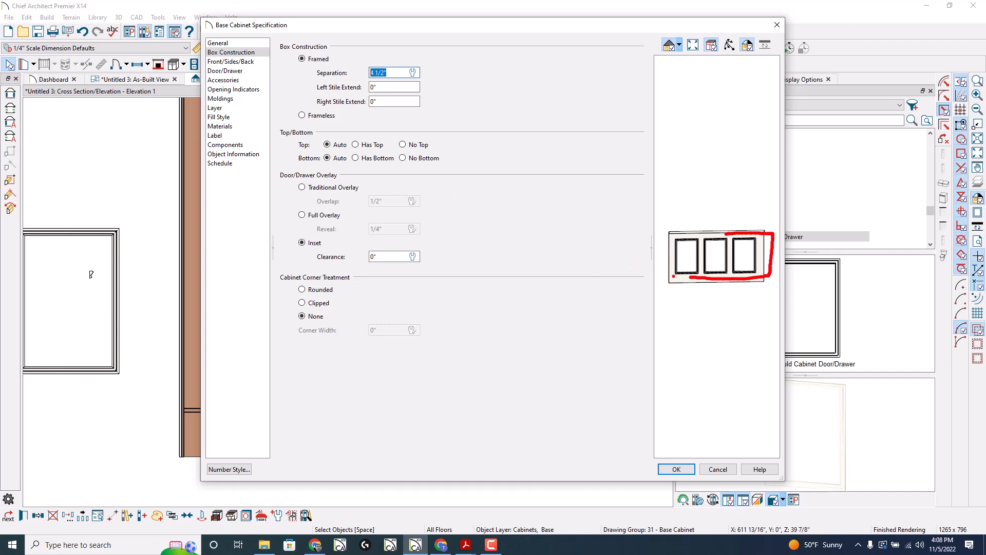
Step: Verify the Back, Left and Right sides have no faces, then return to the Front's three-door layout
{"action": "left_click", "coordinate": [231, 62]}
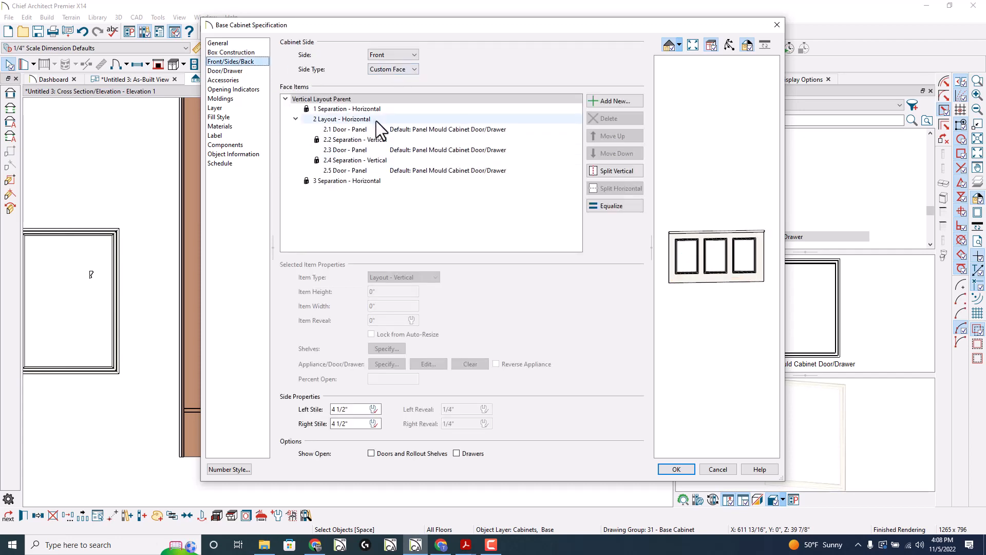
{"action": "left_click", "coordinate": [345, 129]}
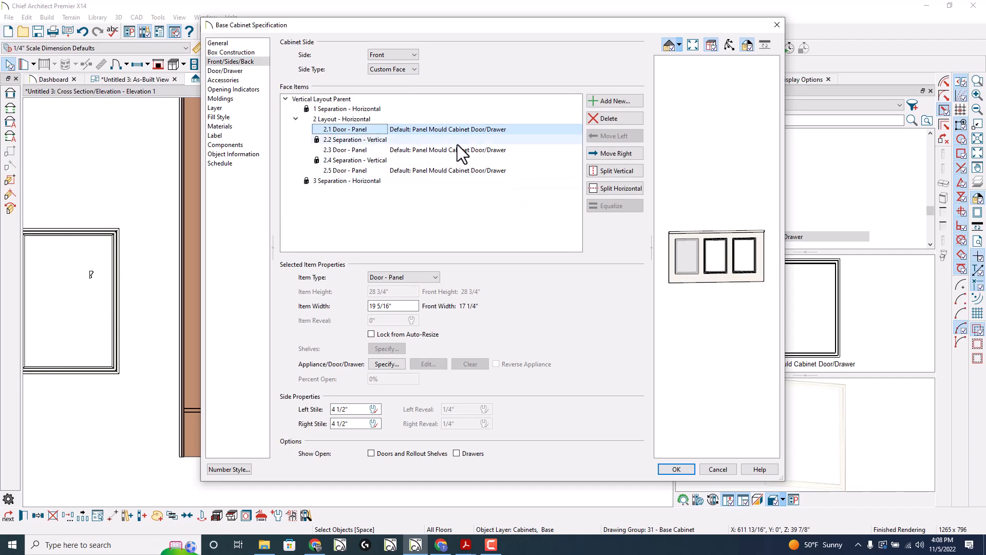
{"action": "mouse_move", "coordinate": [380, 109]}
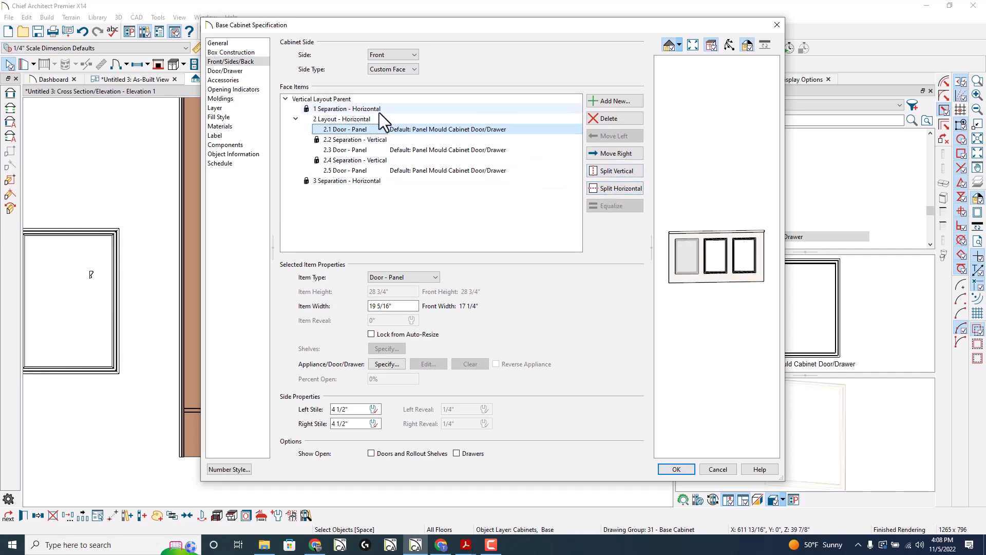
{"action": "left_click", "coordinate": [341, 119]}
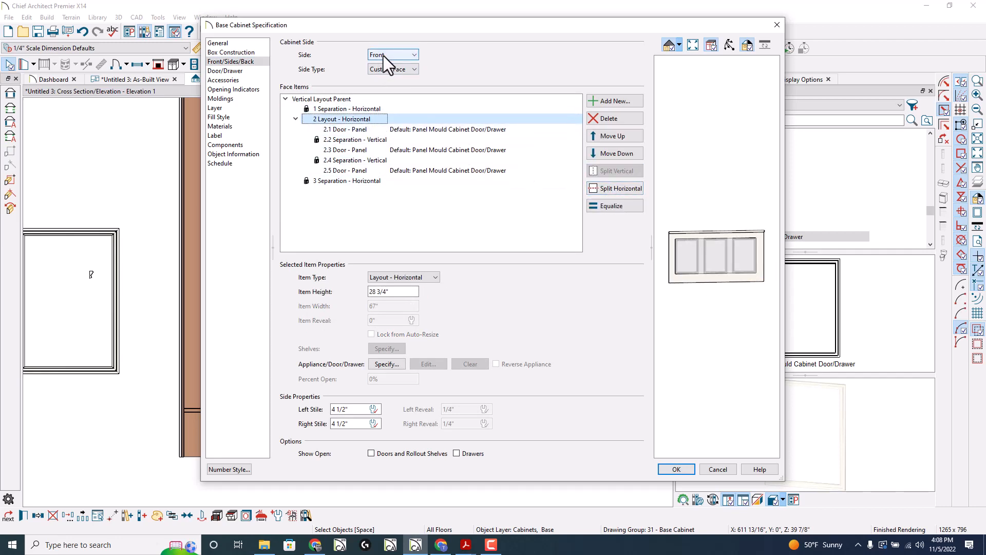
{"action": "left_click", "coordinate": [392, 54]}
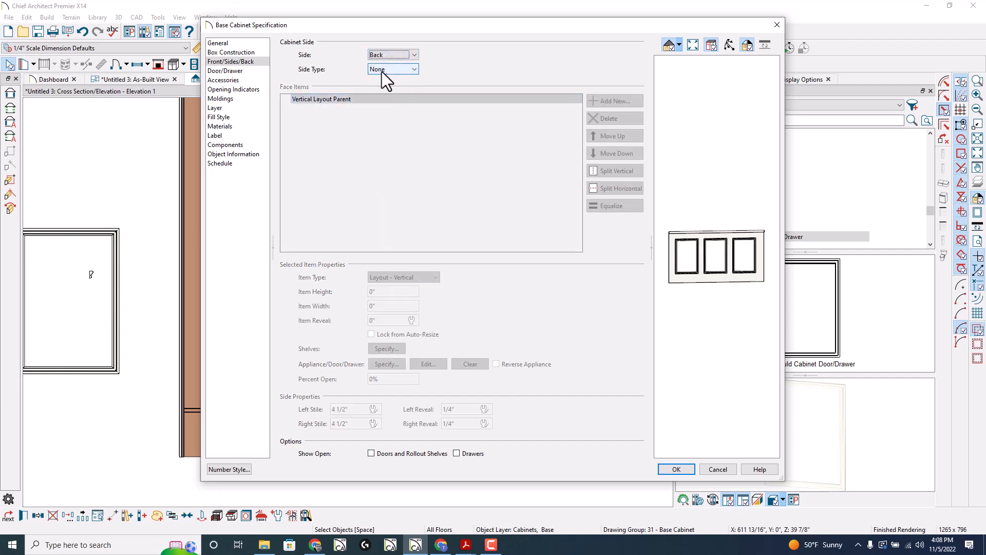
{"action": "left_click", "coordinate": [391, 55]}
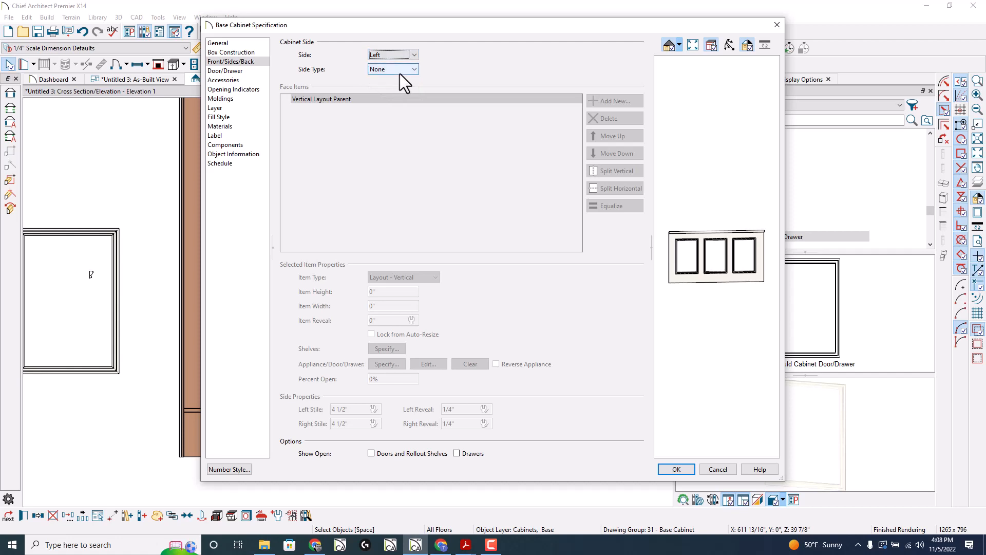
{"action": "left_click", "coordinate": [390, 55]}
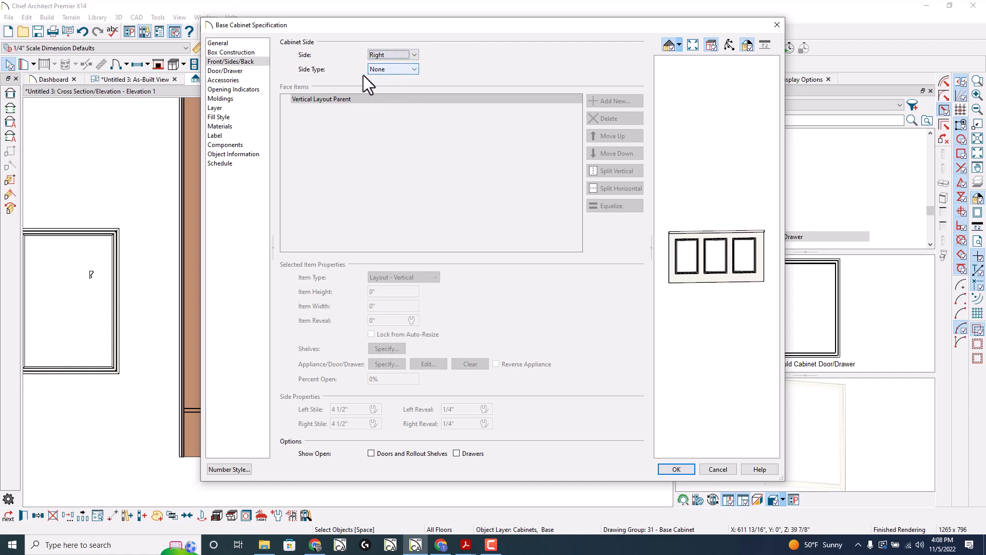
{"action": "left_click", "coordinate": [392, 54]}
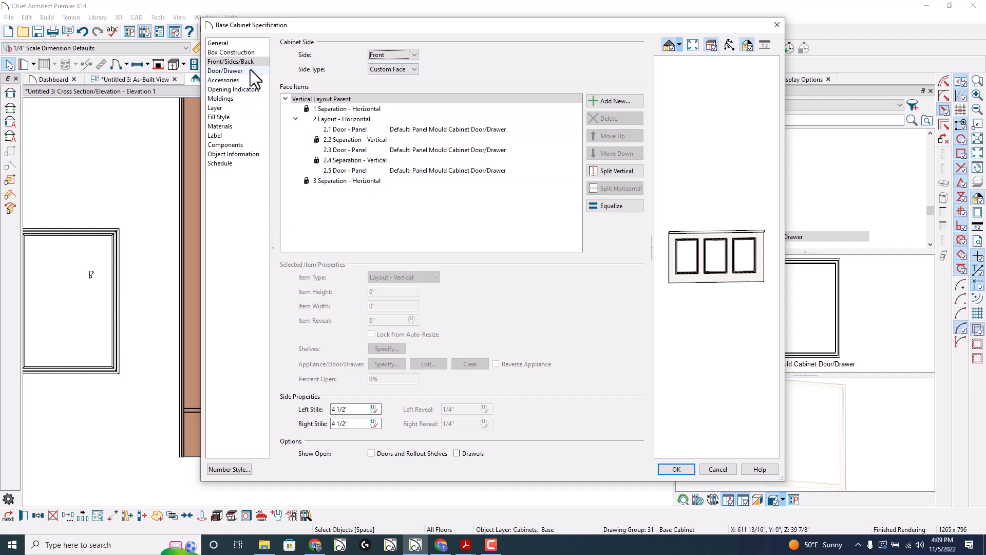
Step: Review Door/Drawer styles and keep the first front item as a Door - Panel
{"action": "left_click", "coordinate": [225, 71]}
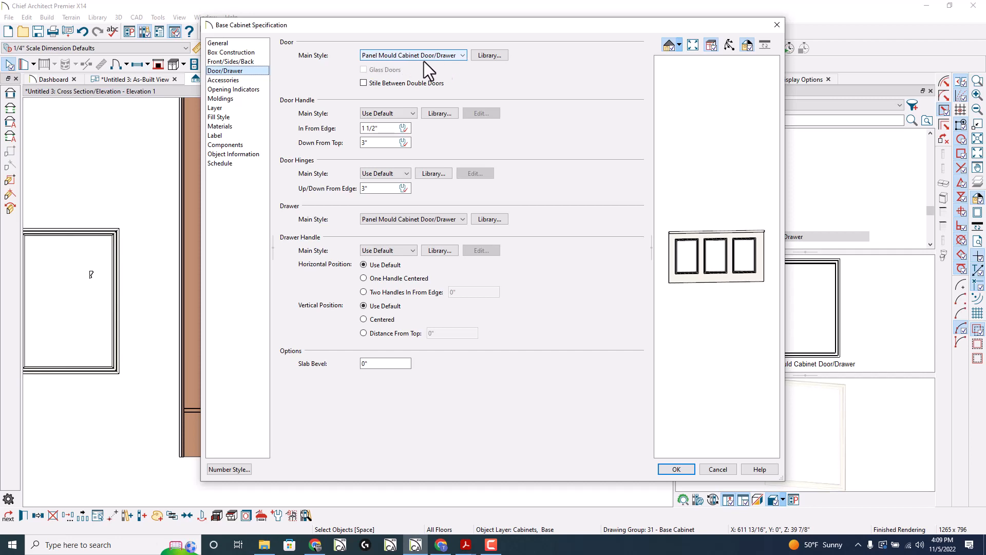
{"action": "mouse_move", "coordinate": [427, 99]}
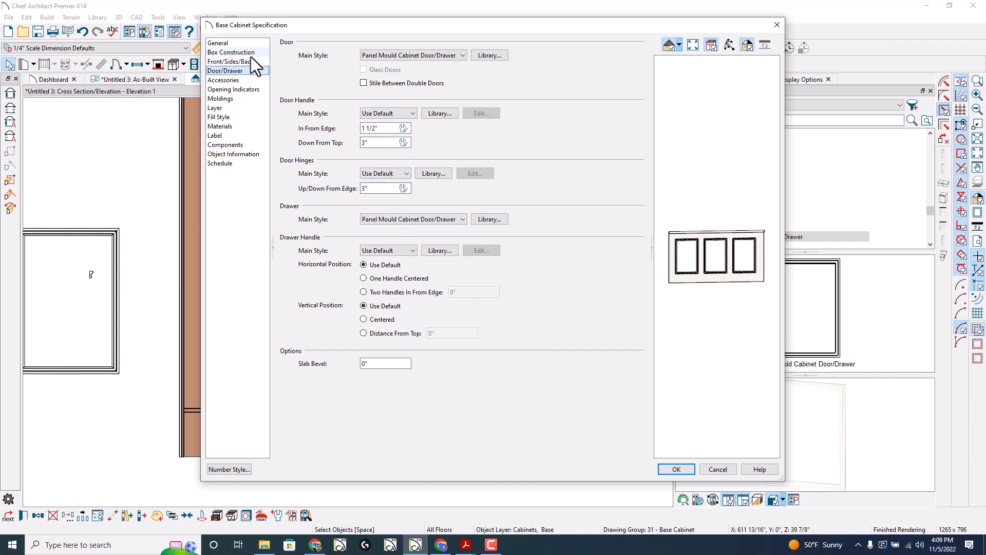
{"action": "left_click", "coordinate": [232, 60]}
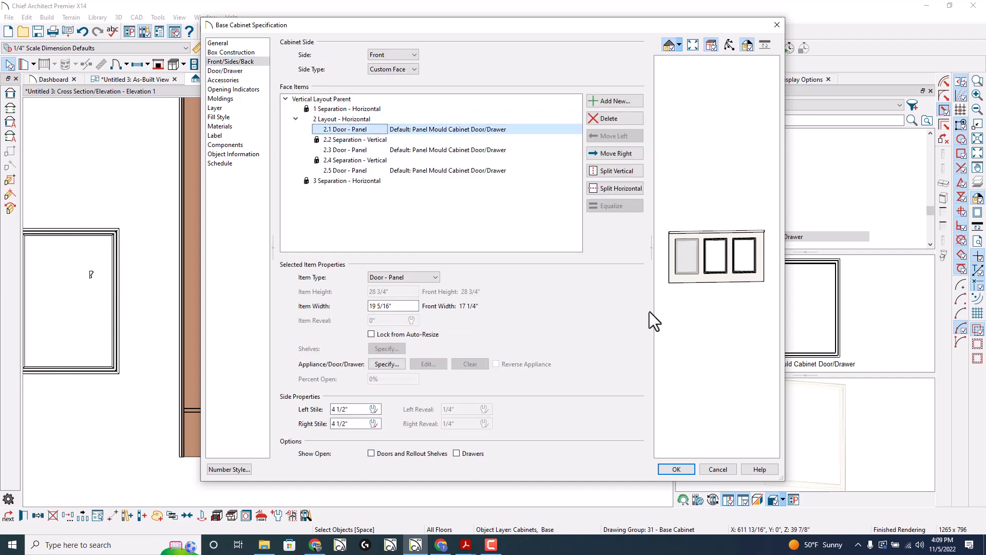
{"action": "mouse_move", "coordinate": [375, 276]}
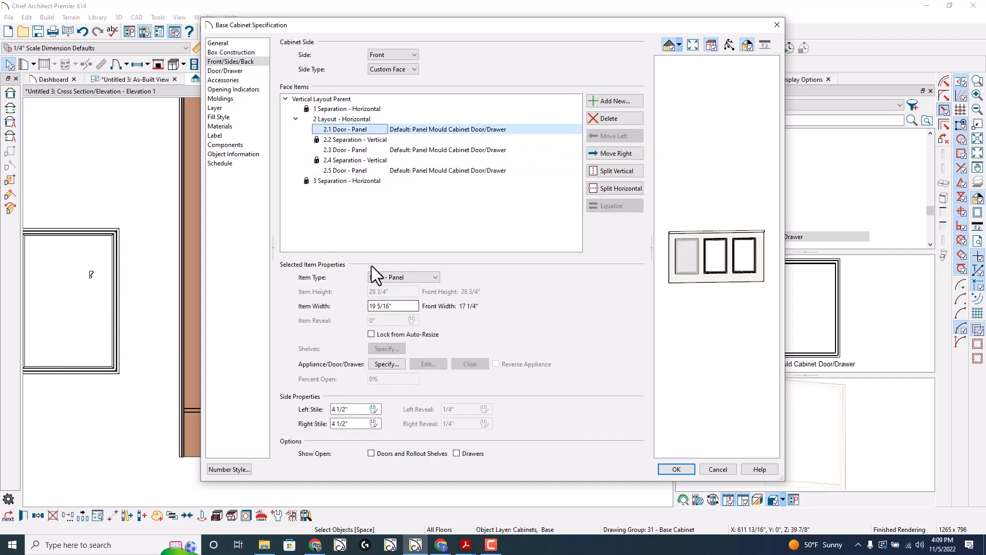
{"action": "left_click", "coordinate": [435, 277]}
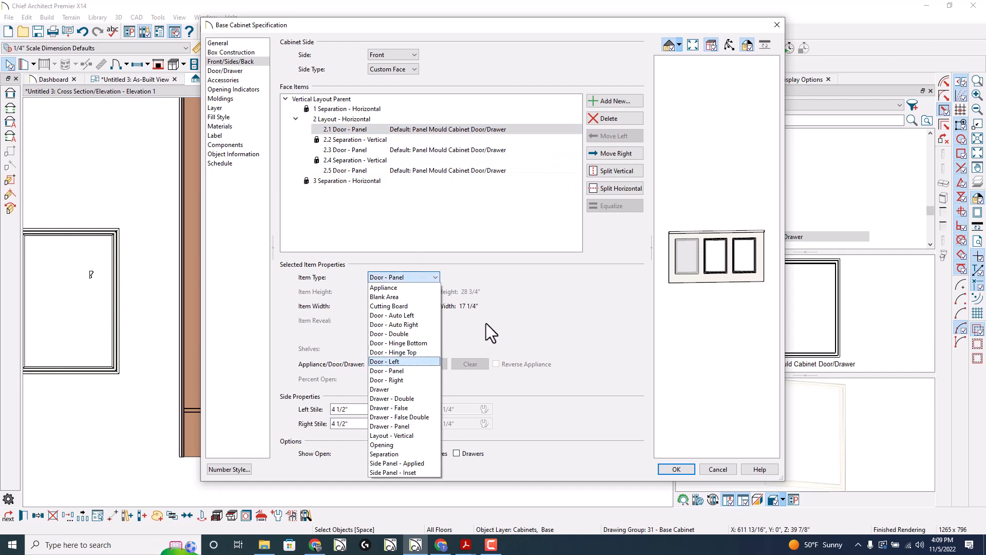
{"action": "left_click", "coordinate": [386, 370]}
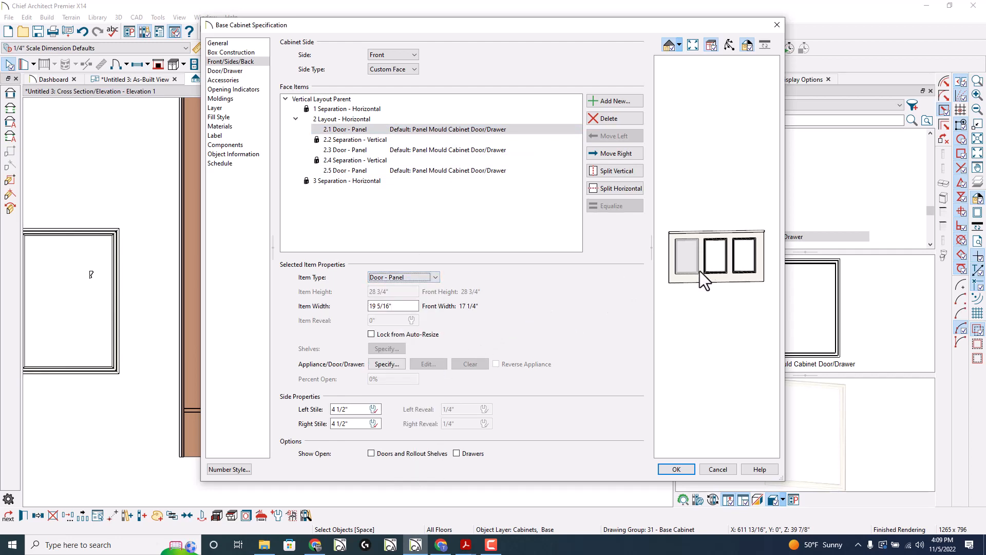
{"action": "mouse_move", "coordinate": [603, 299]}
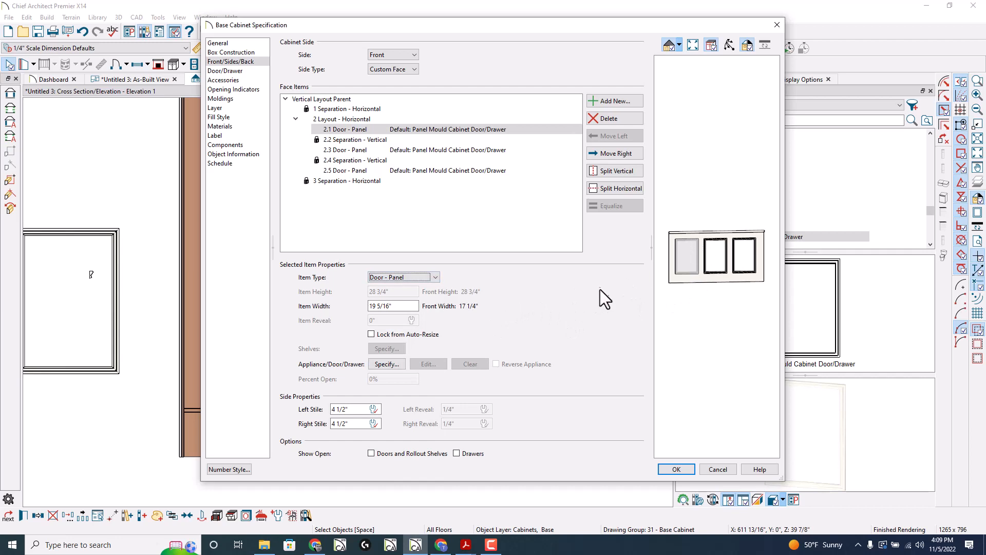
{"action": "mouse_move", "coordinate": [611, 340]}
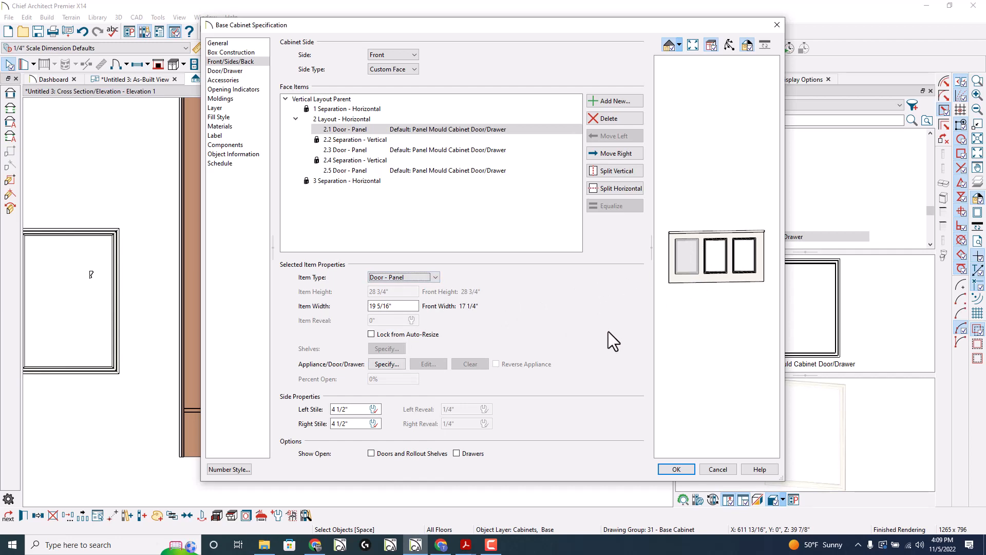
{"action": "mouse_move", "coordinate": [462, 343]}
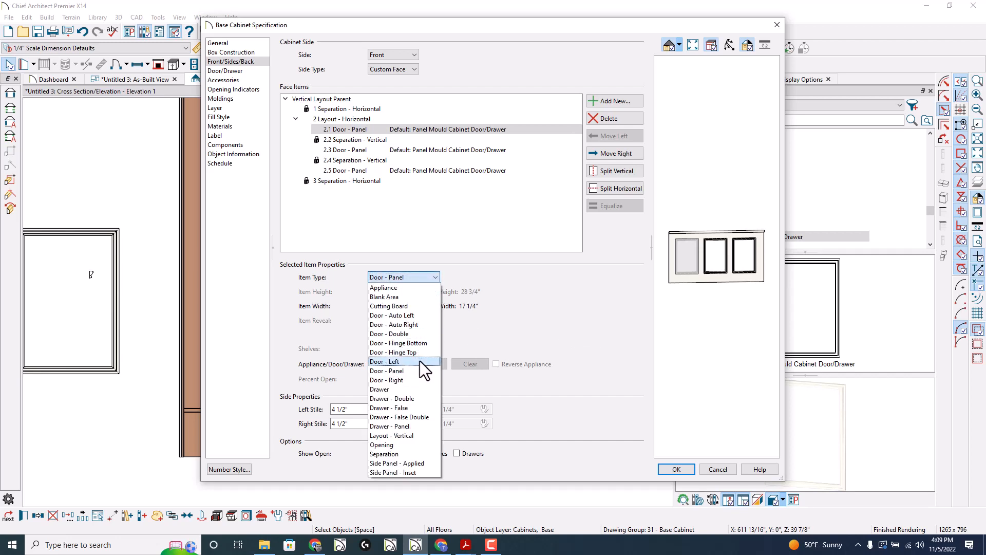
Step: Briefly make the first door an auto-left hinged door, then set it back to a panel
{"action": "left_click", "coordinate": [391, 315]}
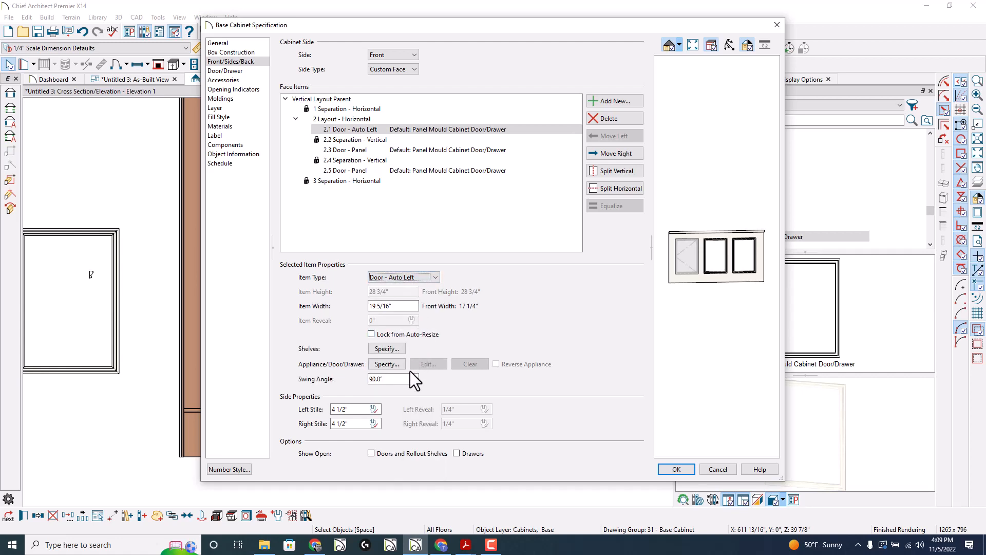
{"action": "left_click", "coordinate": [434, 278]}
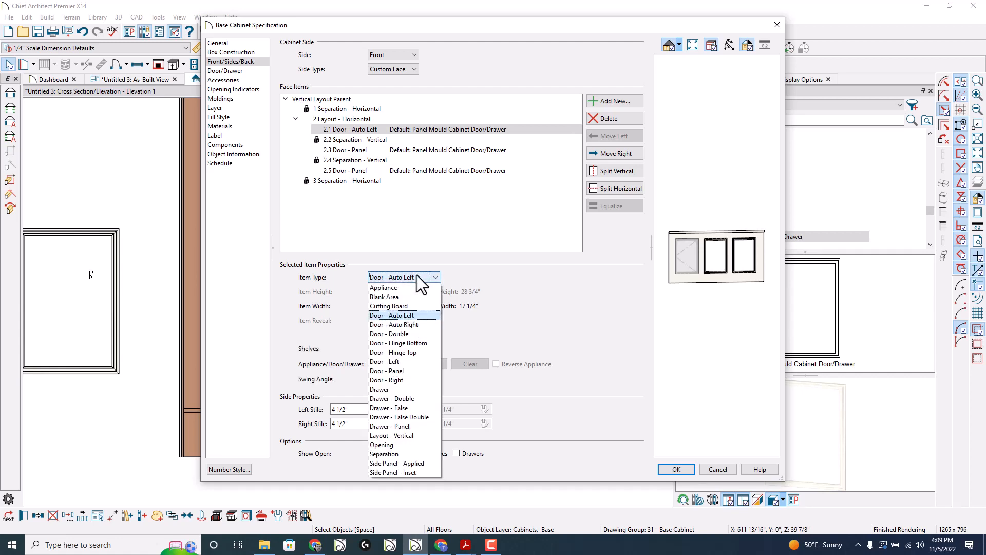
{"action": "left_click", "coordinate": [386, 371]}
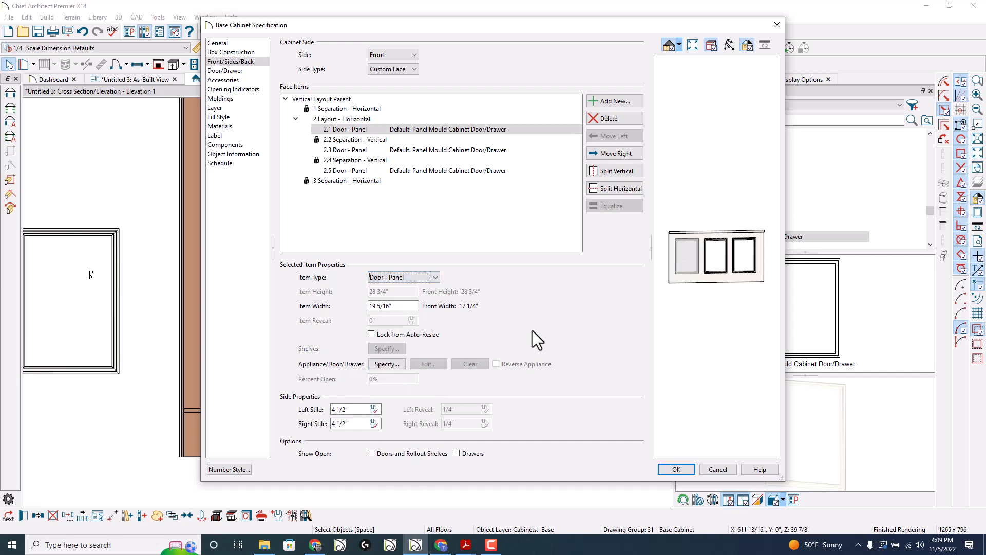
{"action": "mouse_move", "coordinate": [236, 74]}
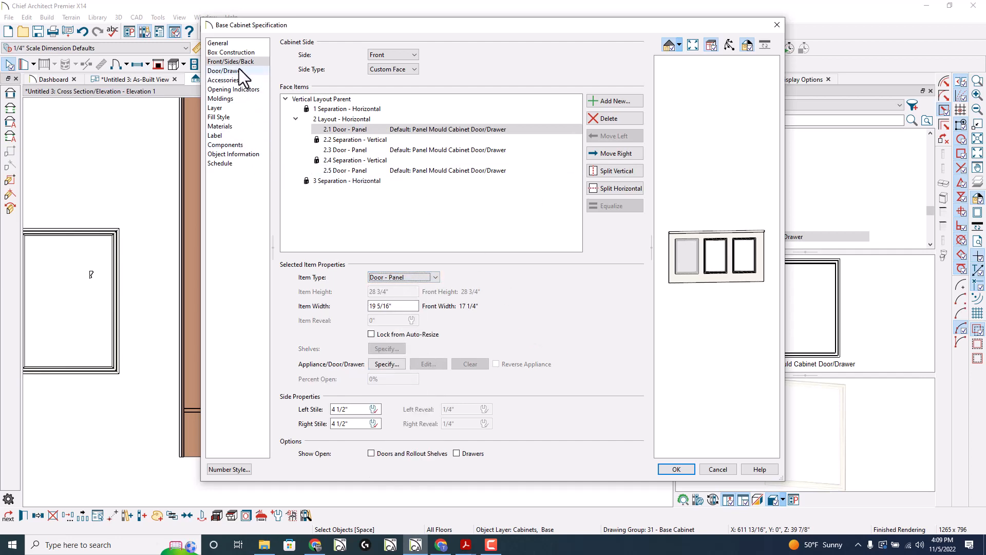
Step: Browse the Accessories, Moldings, Layer and Materials panels of the cabinet
{"action": "left_click", "coordinate": [223, 80]}
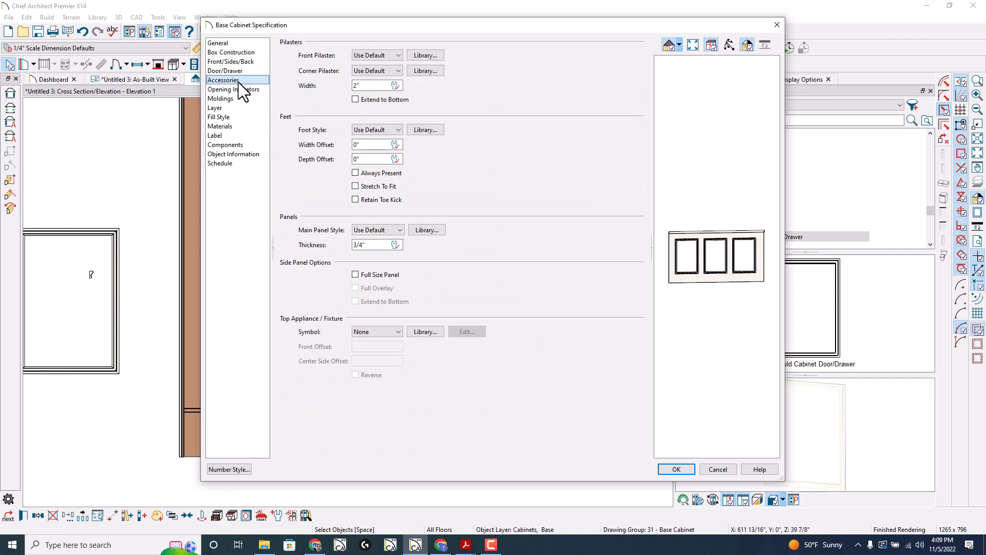
{"action": "left_click", "coordinate": [233, 88]}
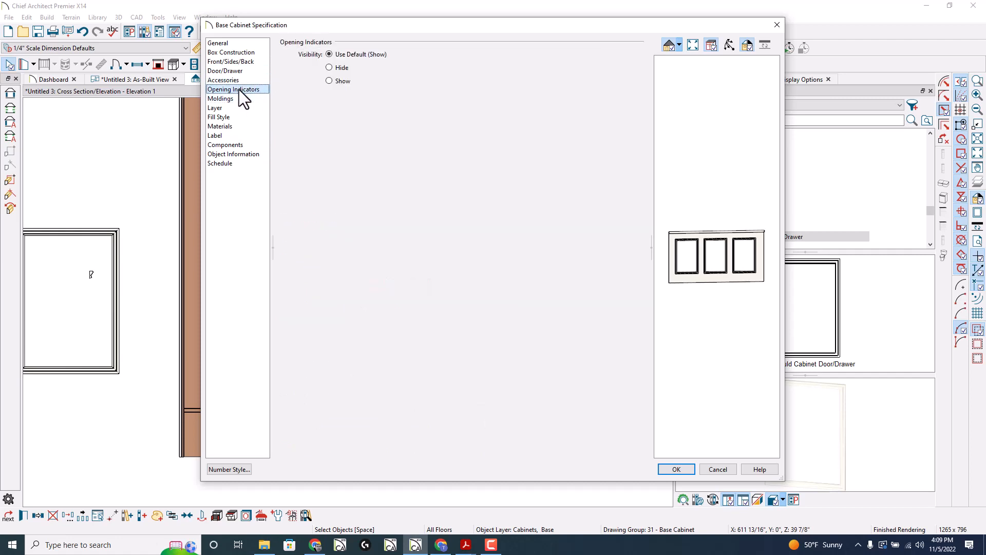
{"action": "mouse_move", "coordinate": [344, 85]}
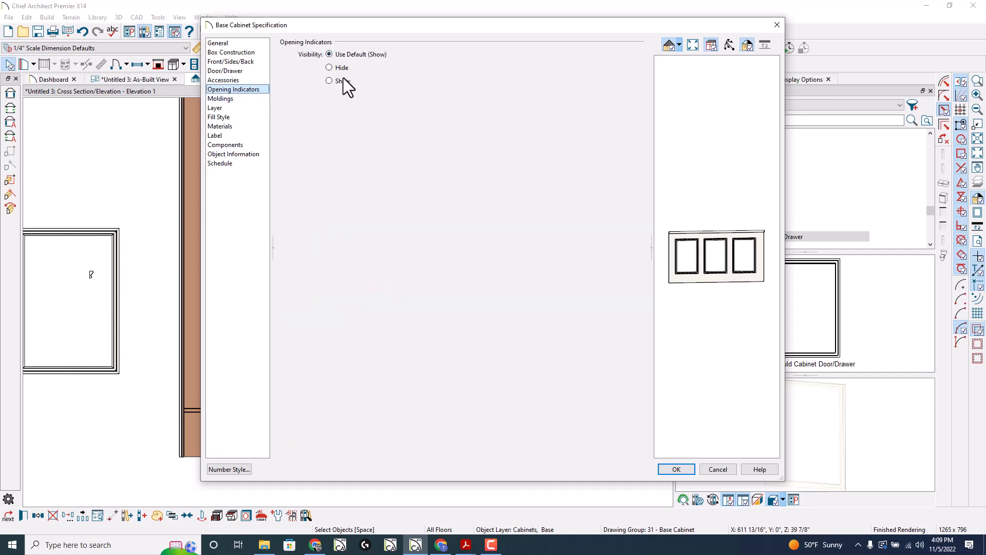
{"action": "mouse_move", "coordinate": [246, 106]}
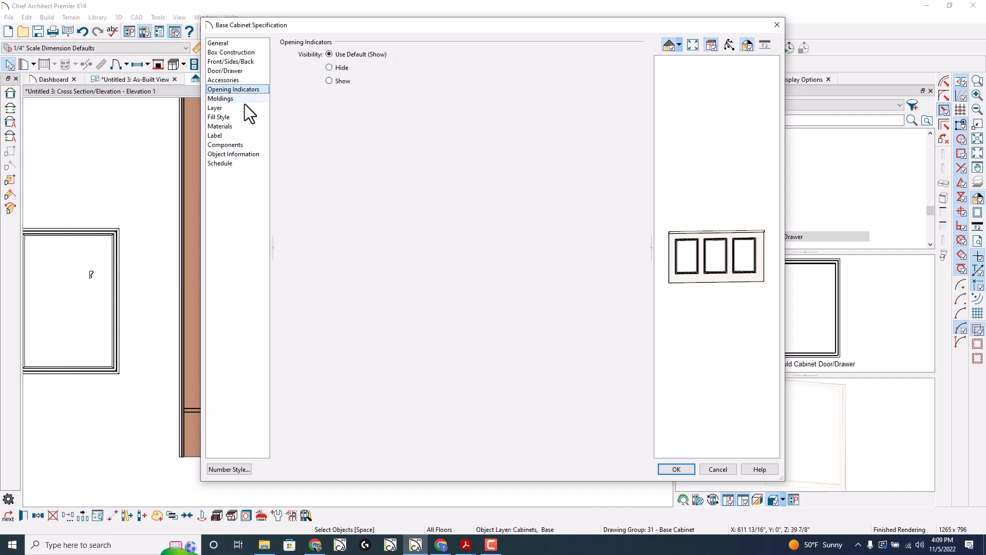
{"action": "left_click", "coordinate": [220, 98]}
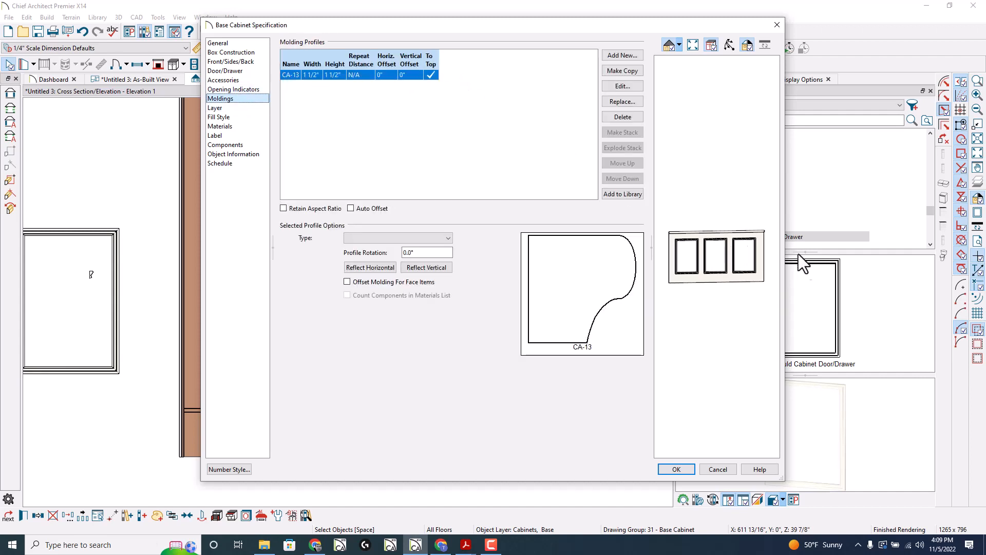
{"action": "left_click", "coordinate": [676, 469]}
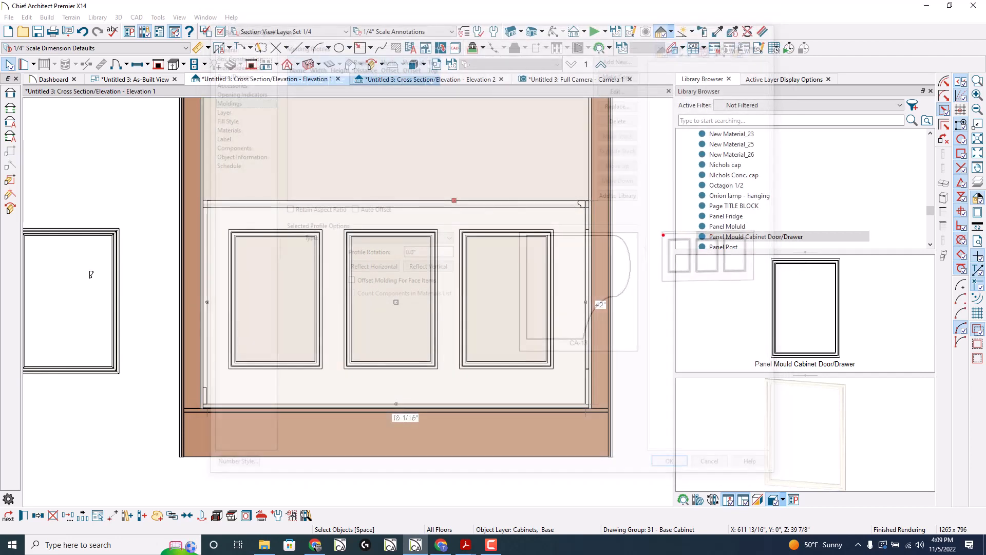
{"action": "left_click", "coordinate": [667, 460]}
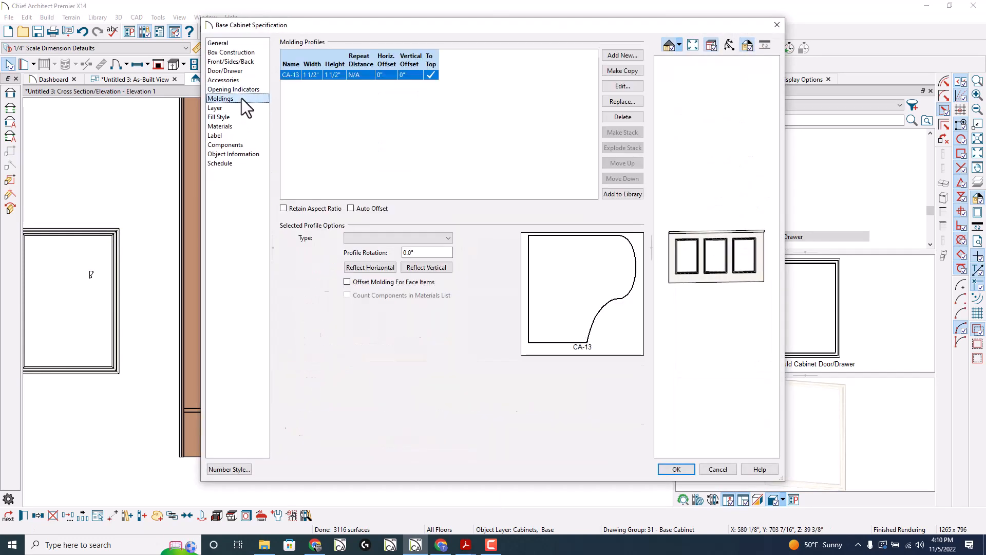
{"action": "left_click", "coordinate": [214, 108]}
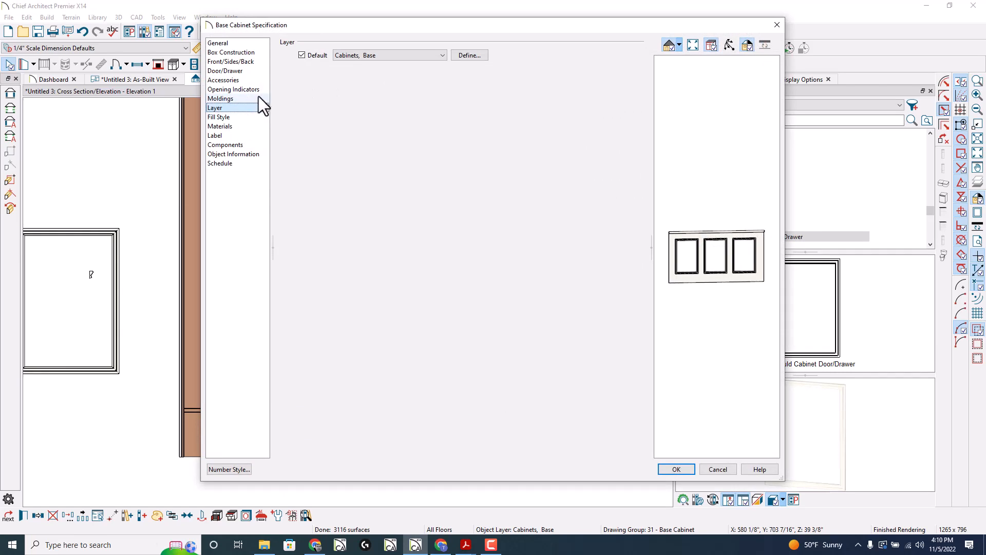
{"action": "left_click", "coordinate": [219, 125]}
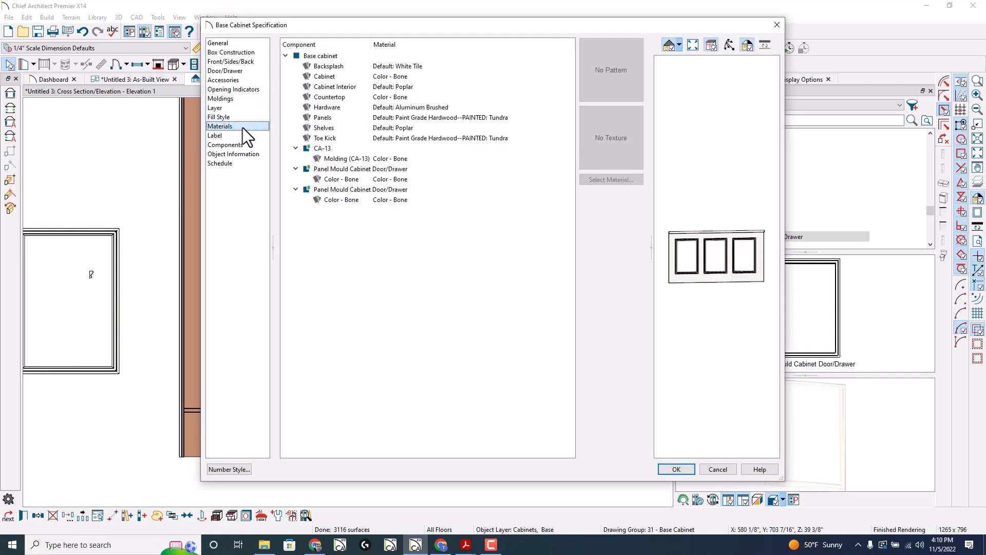
{"action": "mouse_move", "coordinate": [250, 139]}
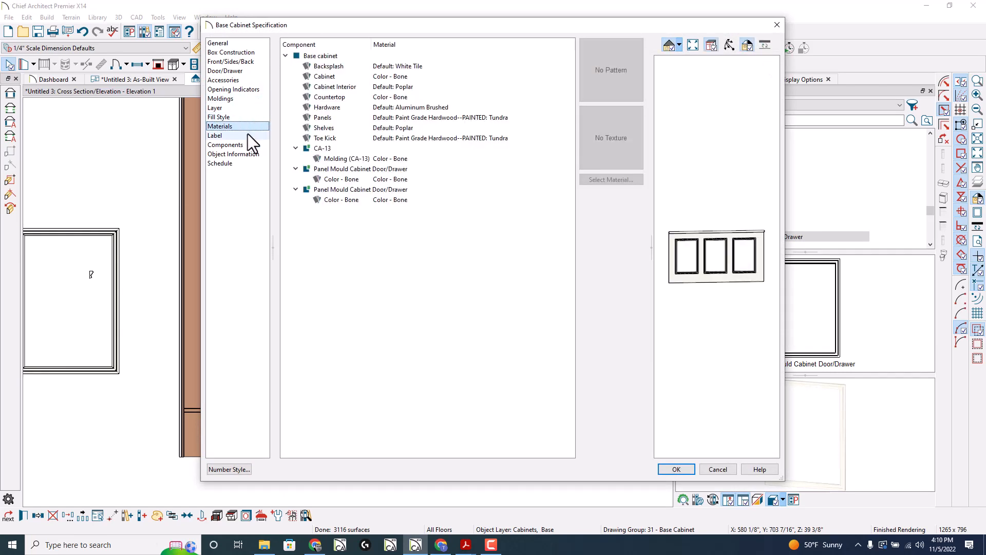
Step: Check Suppress Label on the Label panel and apply the cabinet changes
{"action": "left_click", "coordinate": [214, 136]}
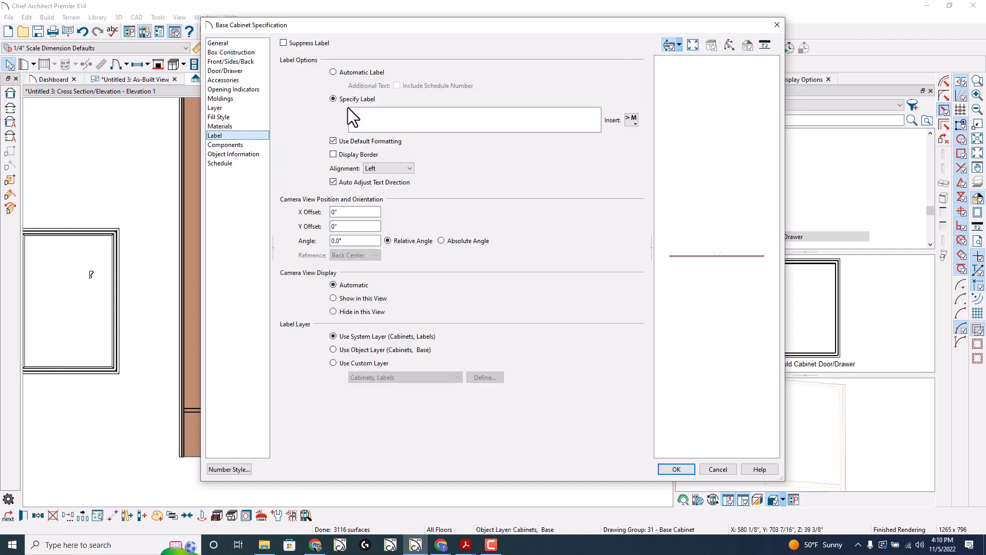
{"action": "left_click", "coordinate": [283, 43]}
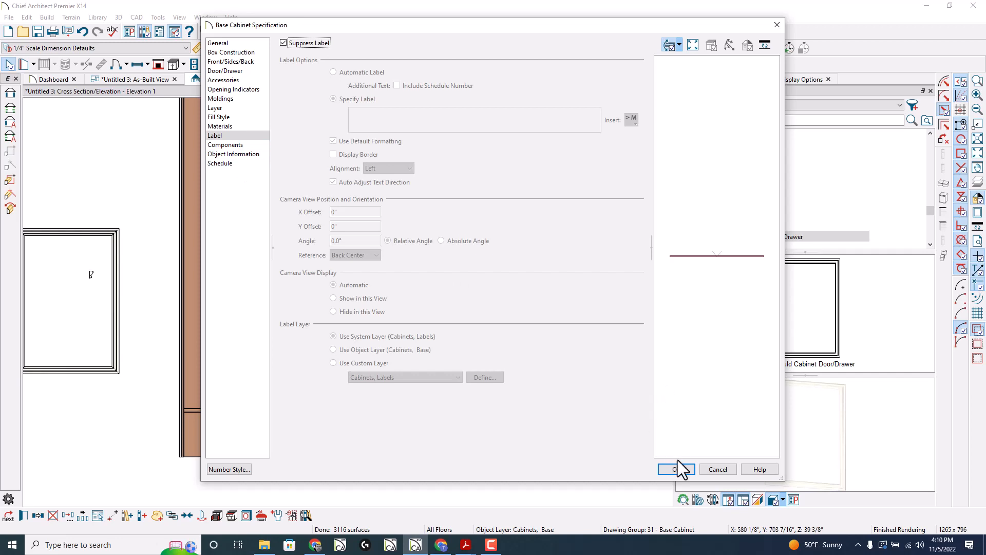
{"action": "left_click", "coordinate": [675, 469]}
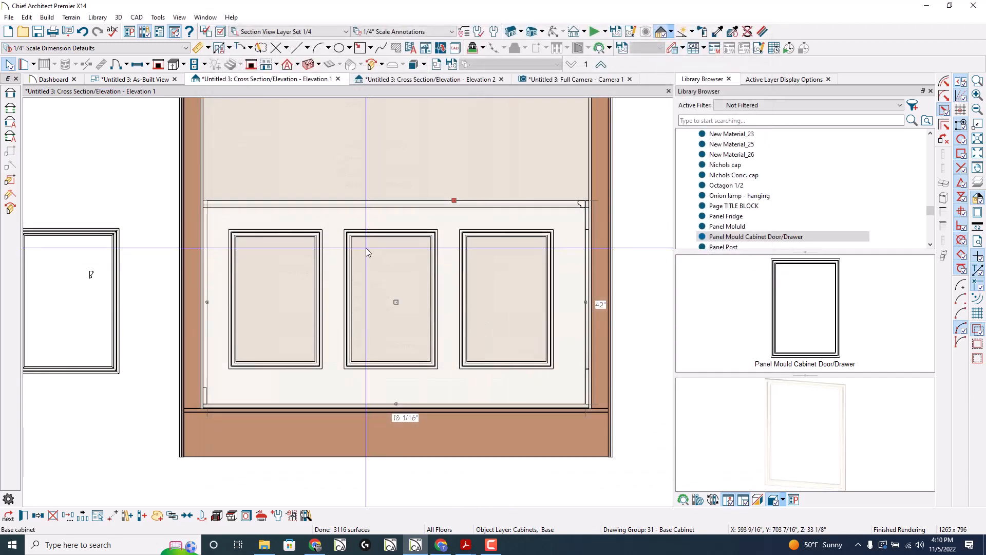
{"action": "mouse_move", "coordinate": [376, 359]}
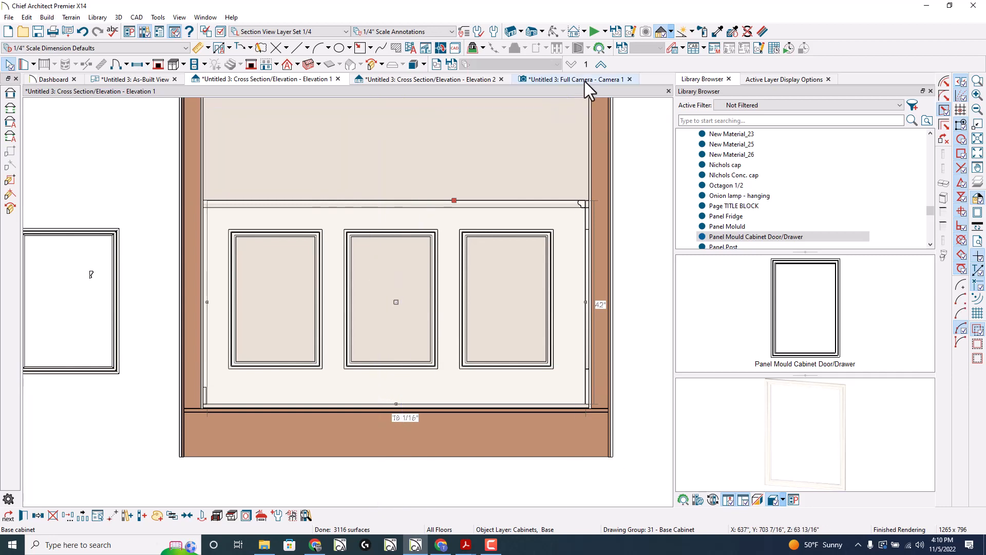
{"action": "left_click", "coordinate": [572, 79]}
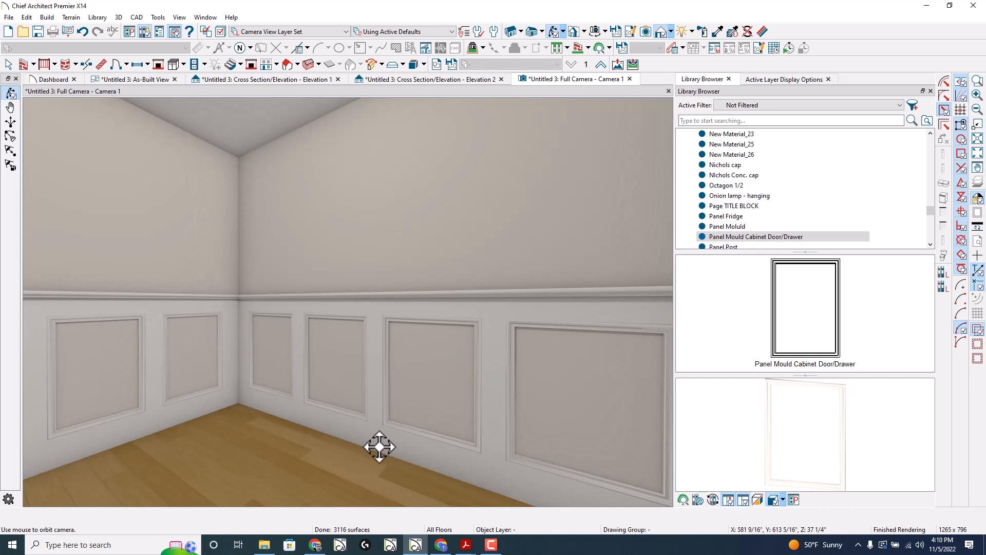
{"action": "mouse_move", "coordinate": [383, 353]}
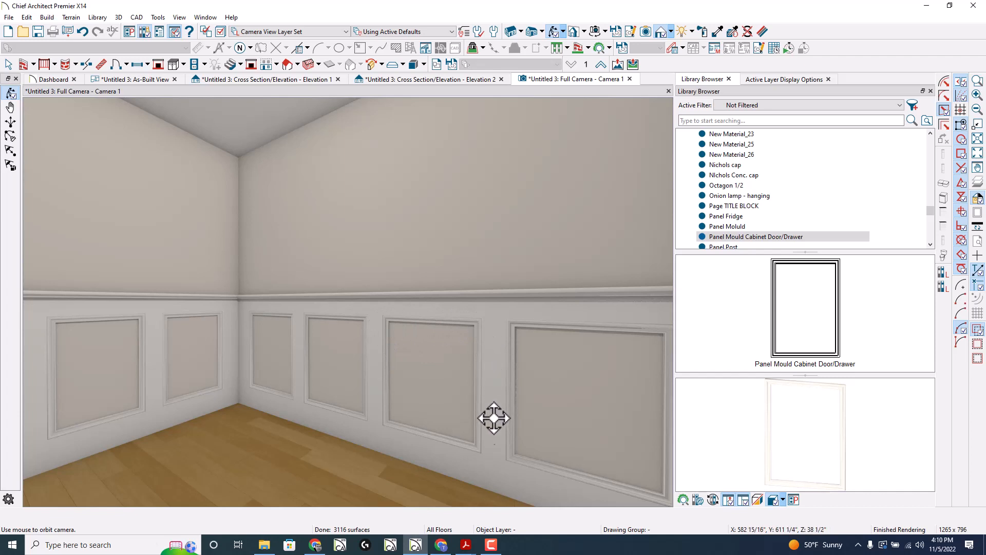
{"action": "mouse_move", "coordinate": [382, 347]}
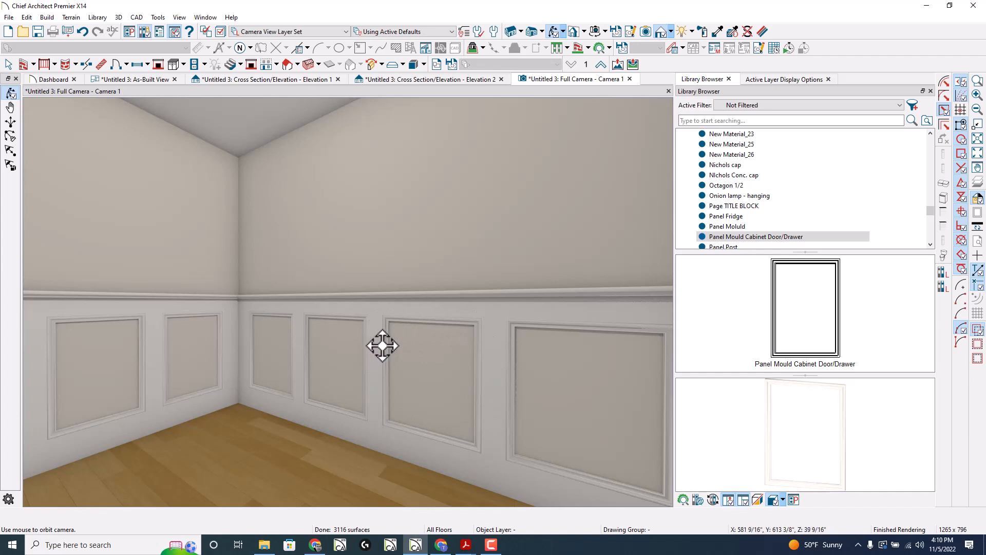
{"action": "mouse_move", "coordinate": [382, 346]}
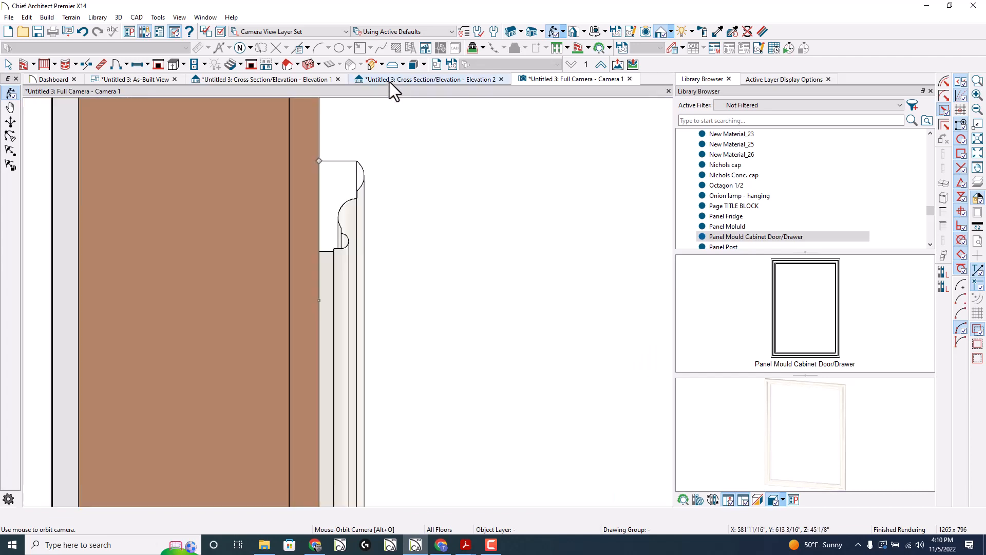
{"action": "left_click", "coordinate": [264, 79]}
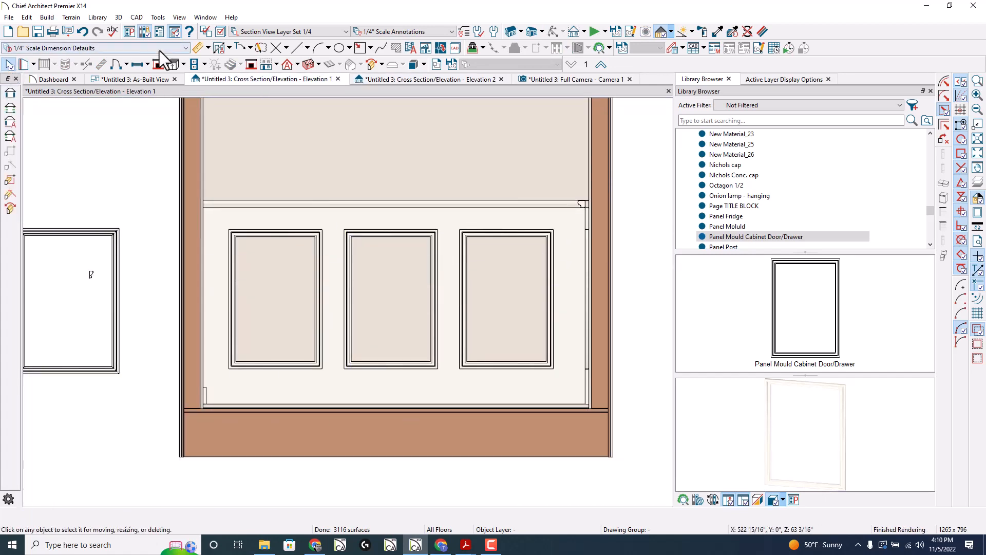
Step: Set the 1/4" Scale Dimension Defaults to locate cabinet openings under Locate Manual
{"action": "left_click", "coordinate": [197, 47]}
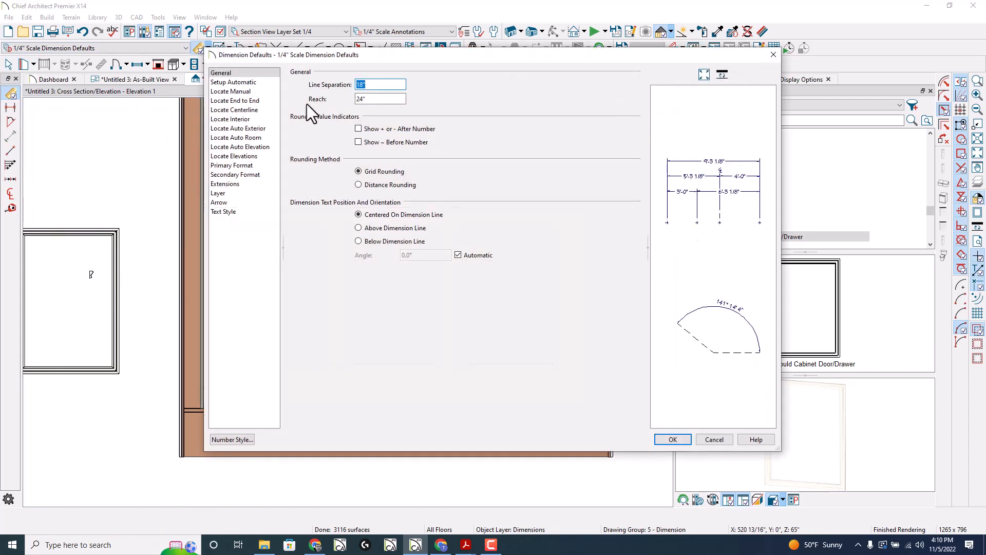
{"action": "left_click", "coordinate": [230, 91]}
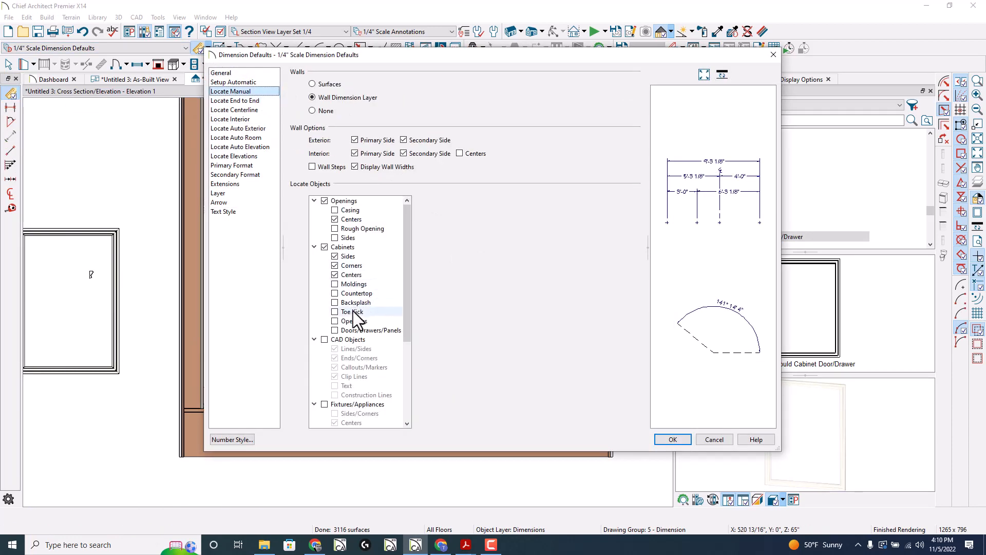
{"action": "left_click", "coordinate": [354, 320]}
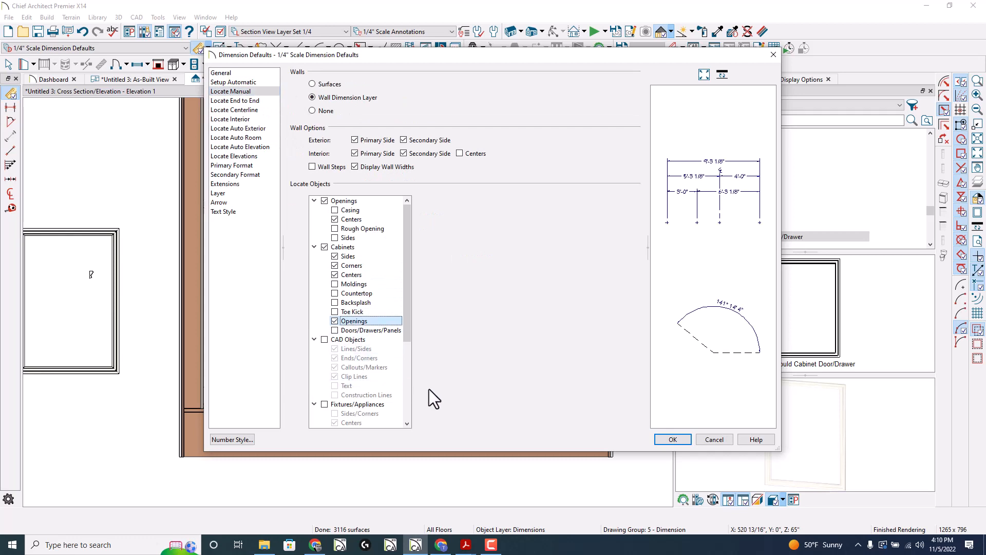
{"action": "mouse_move", "coordinate": [688, 471]}
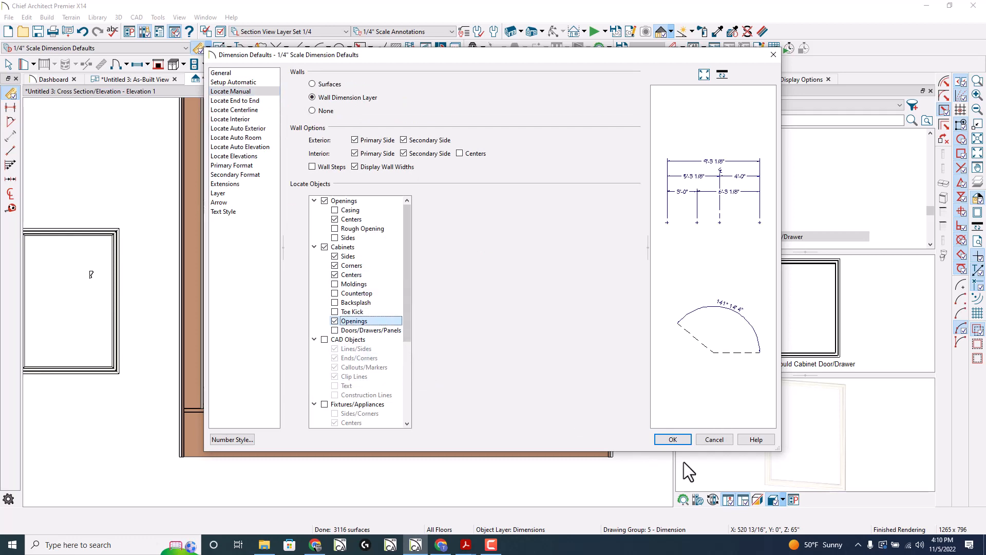
{"action": "left_click", "coordinate": [672, 439]}
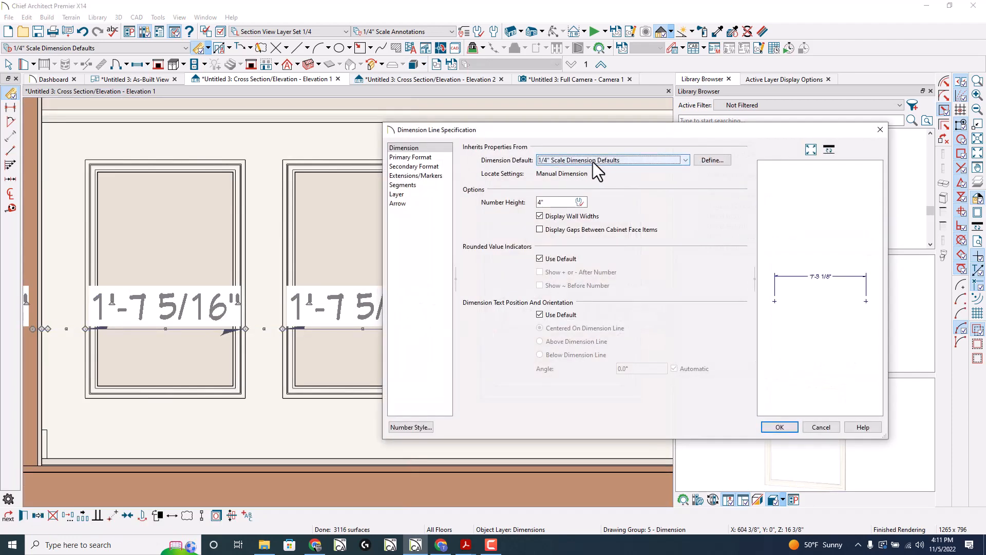
Step: Assign the panel dimension line the 1/2" Scale Dimension Defaults with 2" text
{"action": "left_click", "coordinate": [779, 427]}
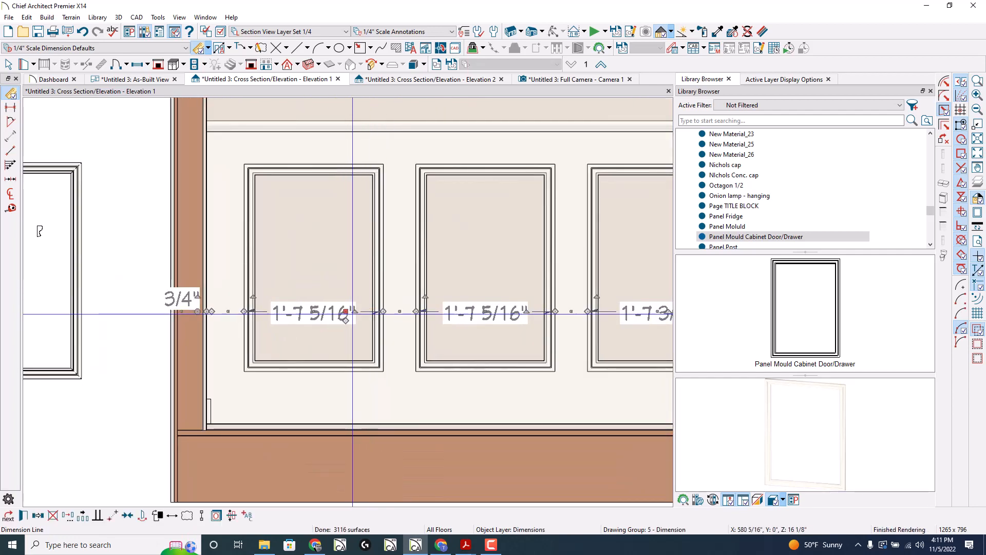
{"action": "double_click", "coordinate": [311, 313]}
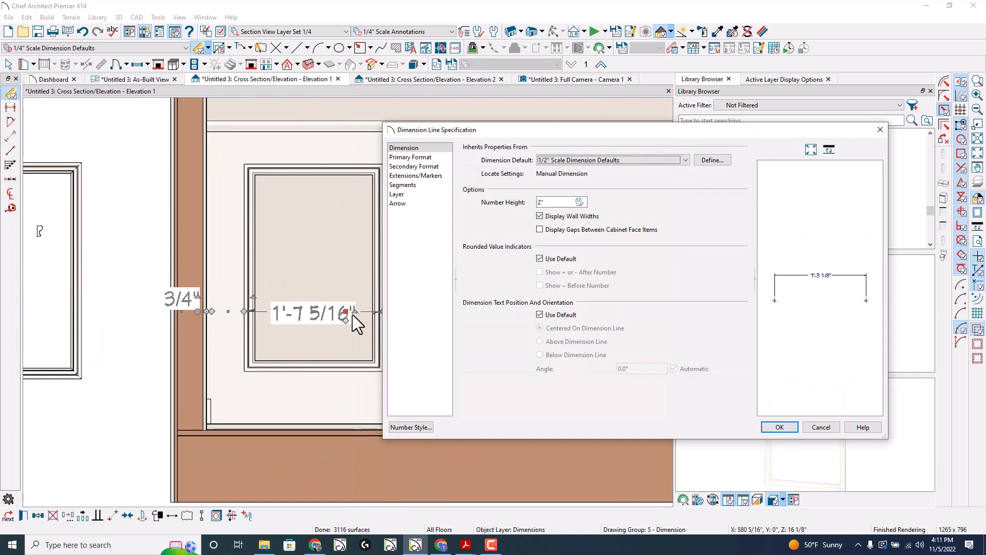
{"action": "left_click", "coordinate": [819, 428]}
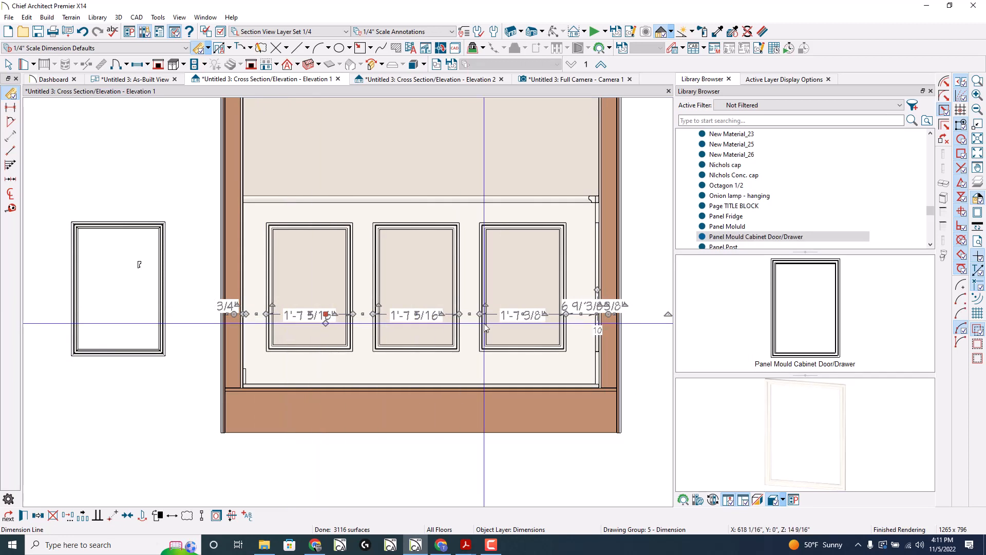
{"action": "mouse_move", "coordinate": [353, 387]}
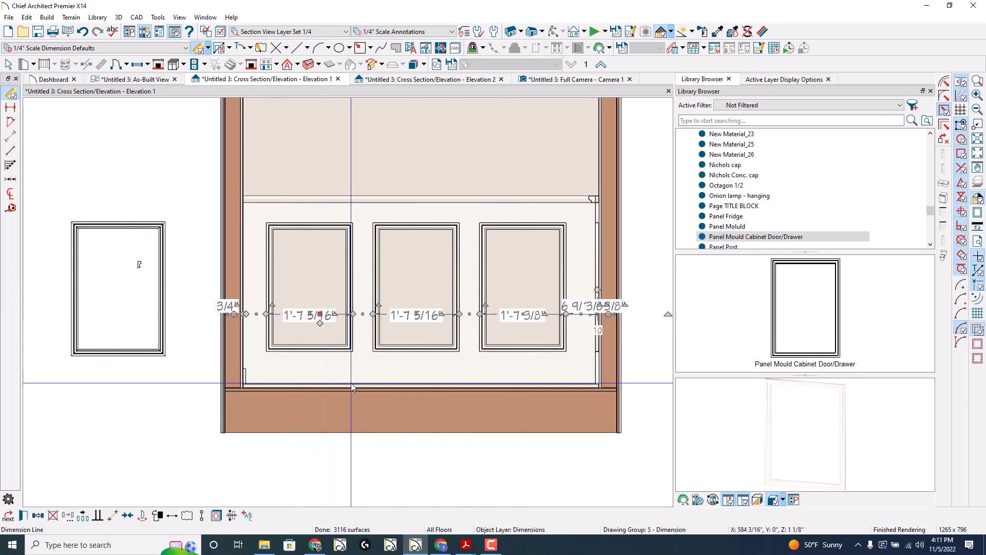